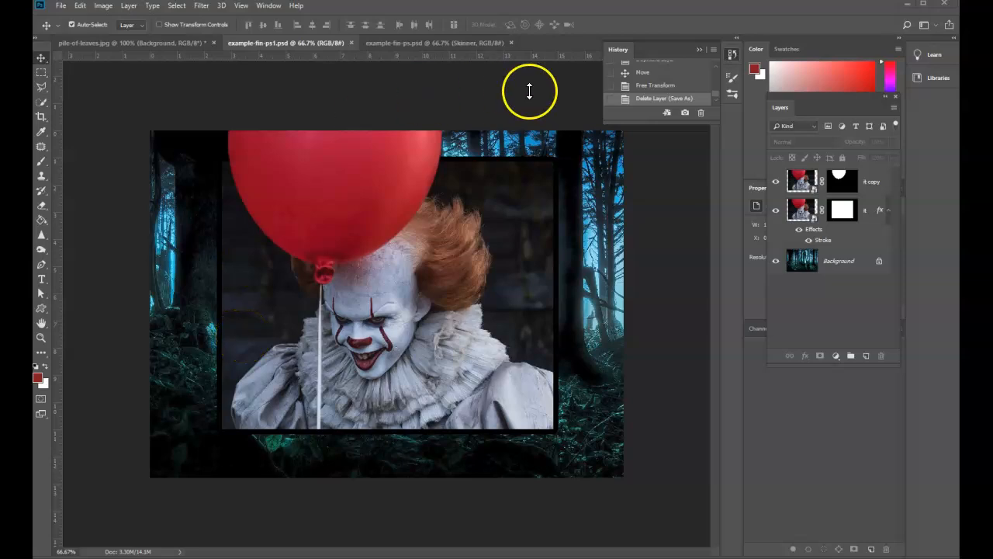
Review the finished pumpkin-frame, clown-in-frame and mirror-with-balloons example documents.
{"action": "left_click", "coordinate": [140, 44]}
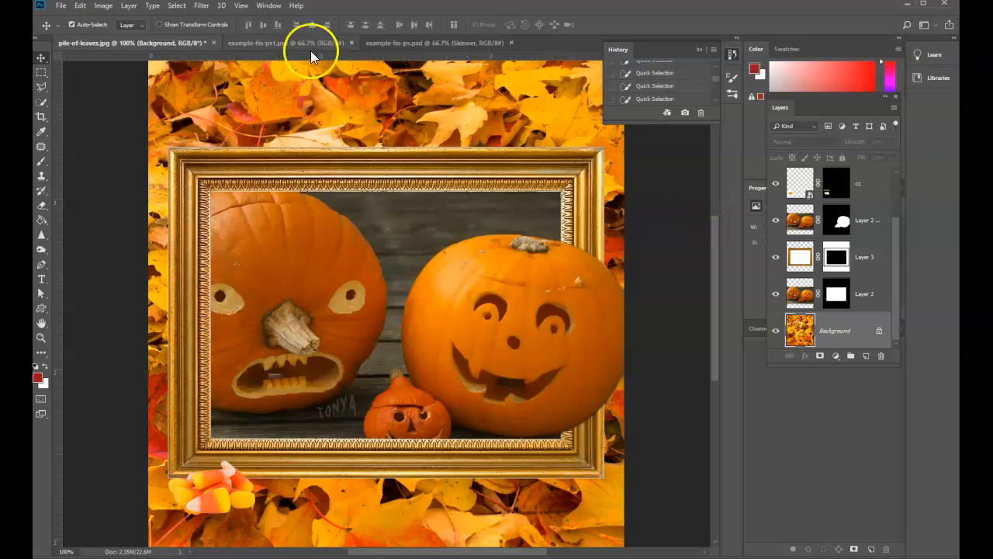
{"action": "left_click", "coordinate": [275, 43]}
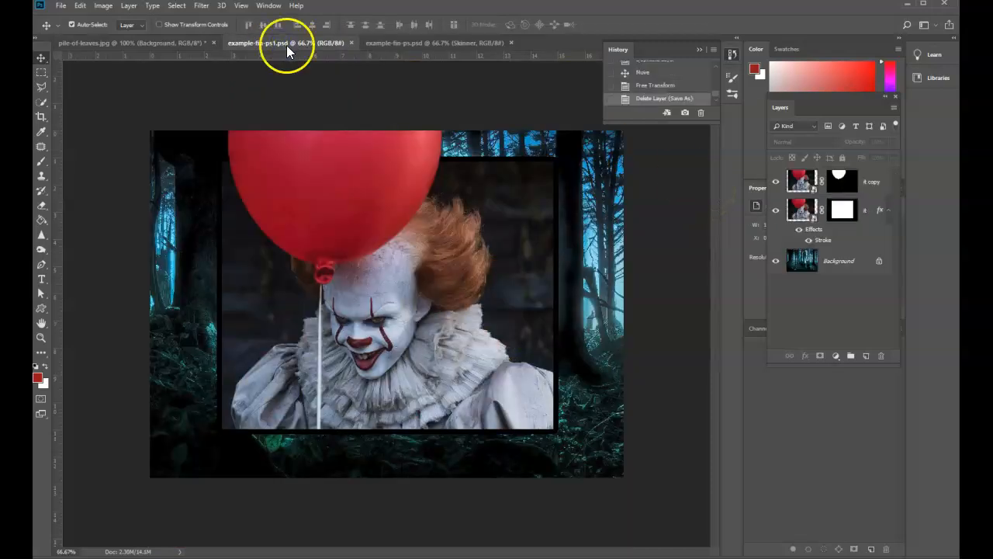
{"action": "mouse_move", "coordinate": [524, 349]}
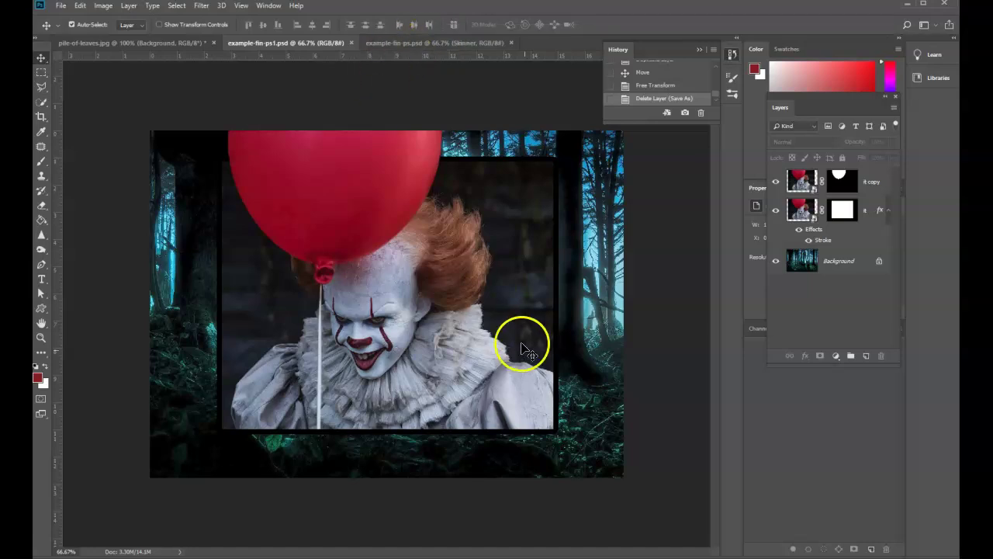
{"action": "left_click", "coordinate": [443, 41]}
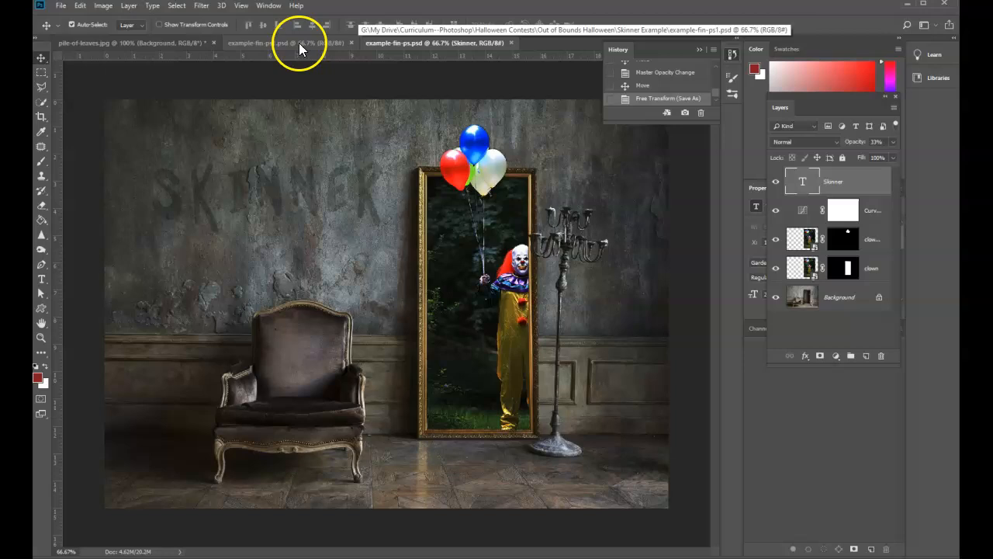
{"action": "left_click", "coordinate": [283, 43]}
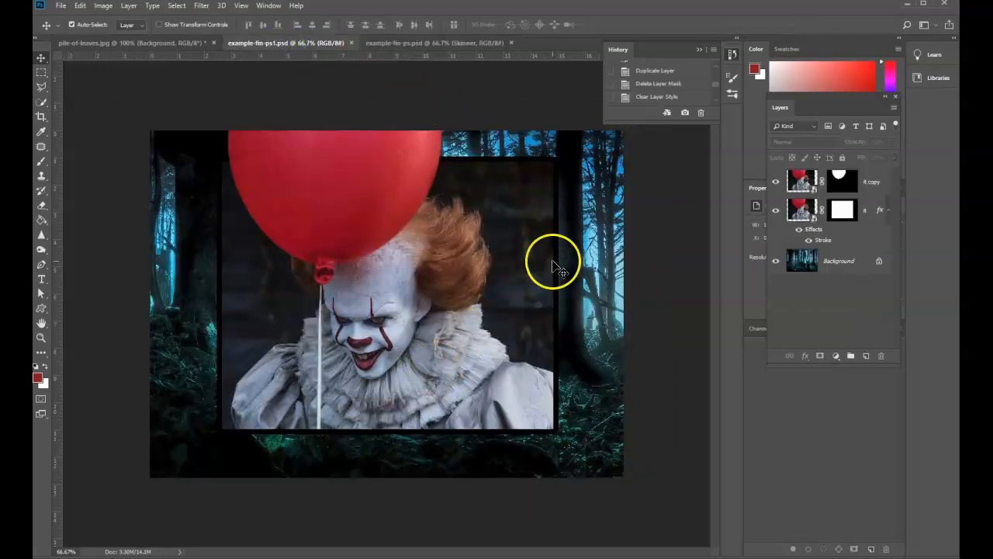
Open spooky2.jpg from the Skinner Example folder.
{"action": "left_click", "coordinate": [59, 6]}
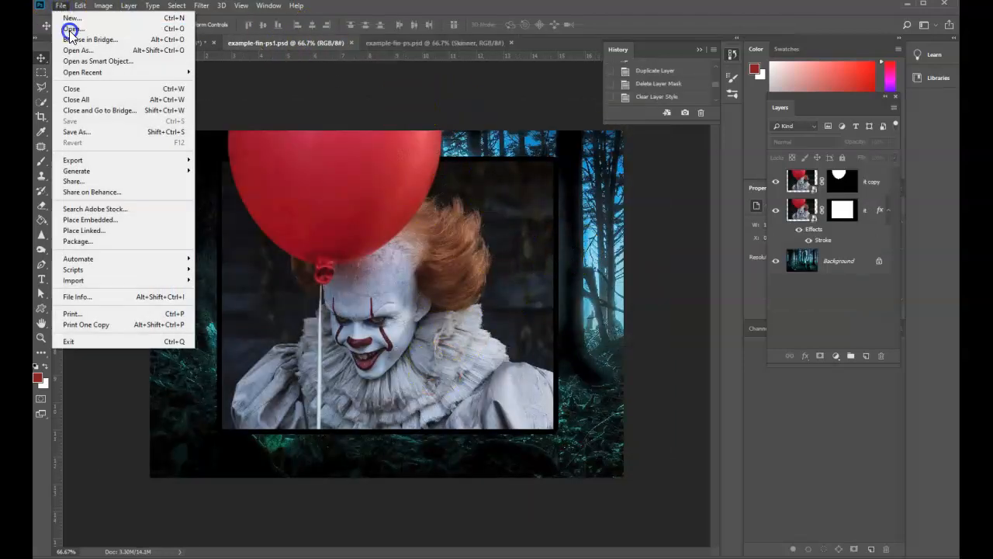
{"action": "left_click", "coordinate": [71, 50]}
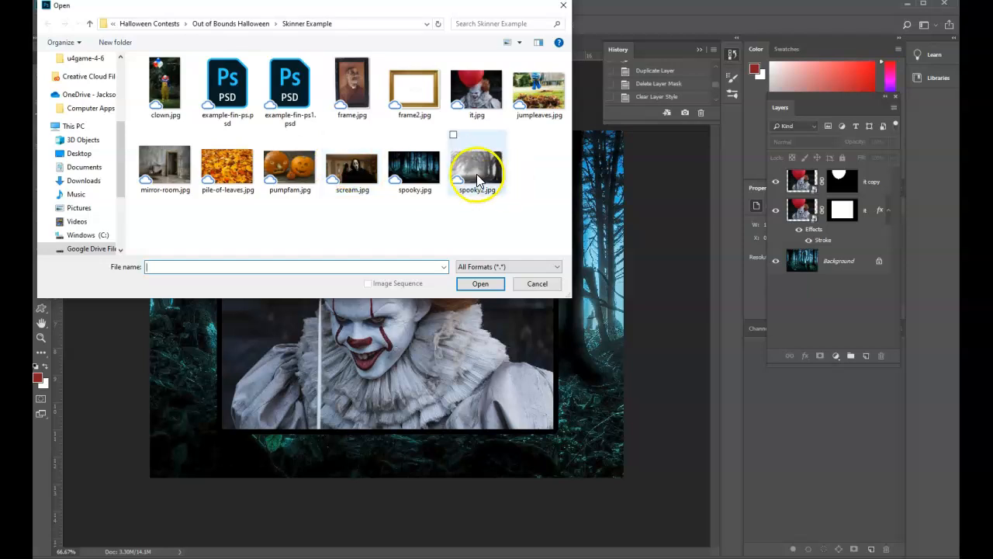
{"action": "left_click", "coordinate": [479, 283]}
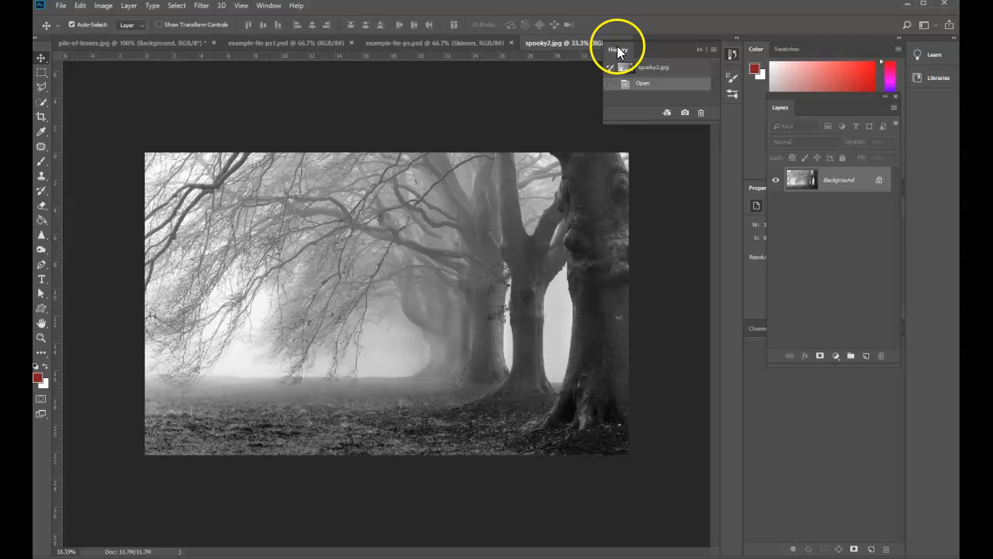
{"action": "mouse_move", "coordinate": [581, 53]}
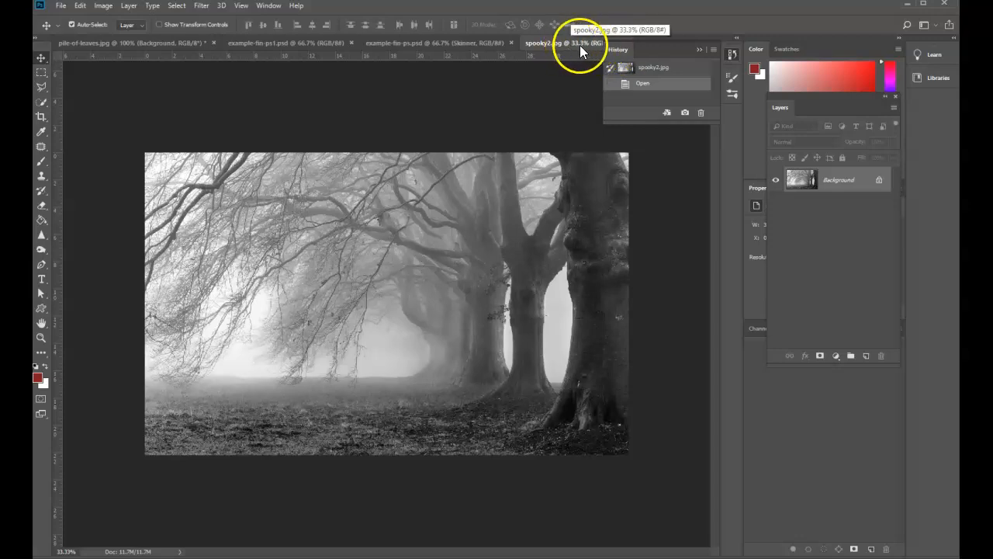
{"action": "mouse_move", "coordinate": [549, 122]}
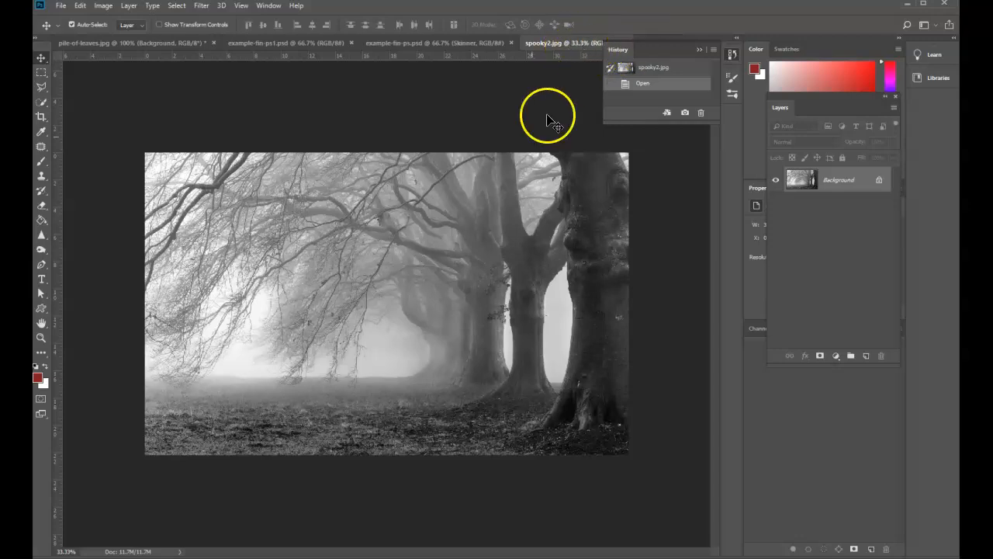
Resize spooky2.jpg from 2560×1600 to 1200×750 pixels with proportions linked.
{"action": "left_click", "coordinate": [81, 5]}
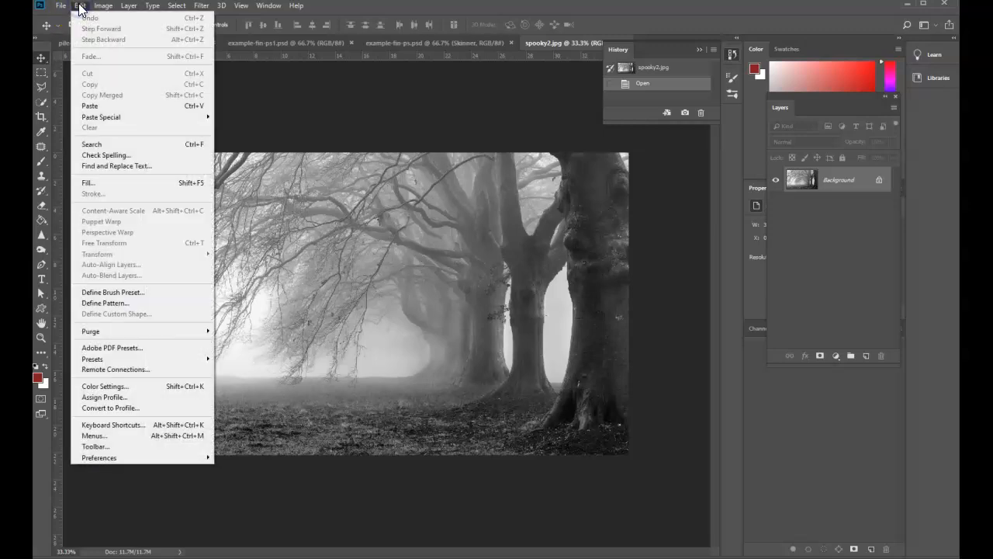
{"action": "left_click", "coordinate": [105, 6]}
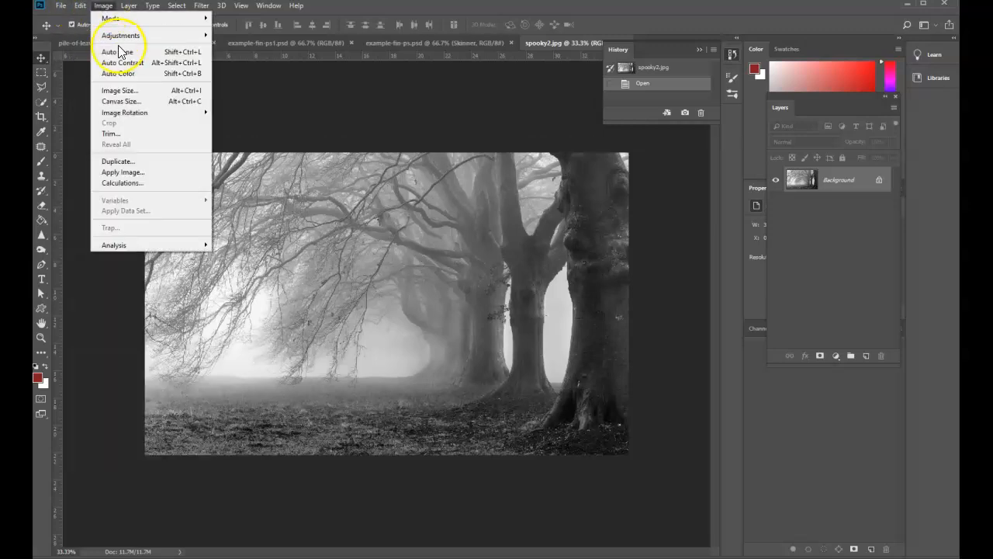
{"action": "left_click", "coordinate": [119, 101]}
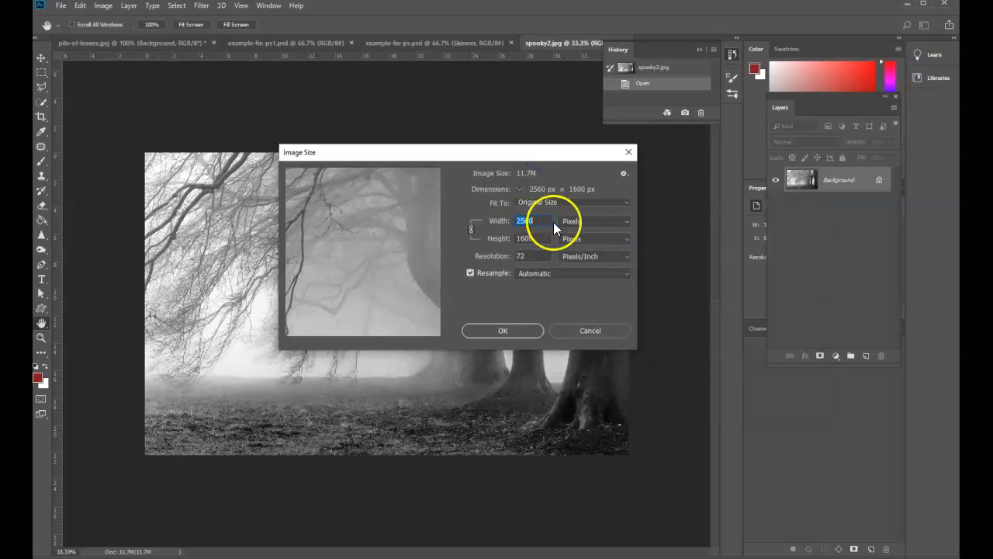
{"action": "type", "text": "1200"}
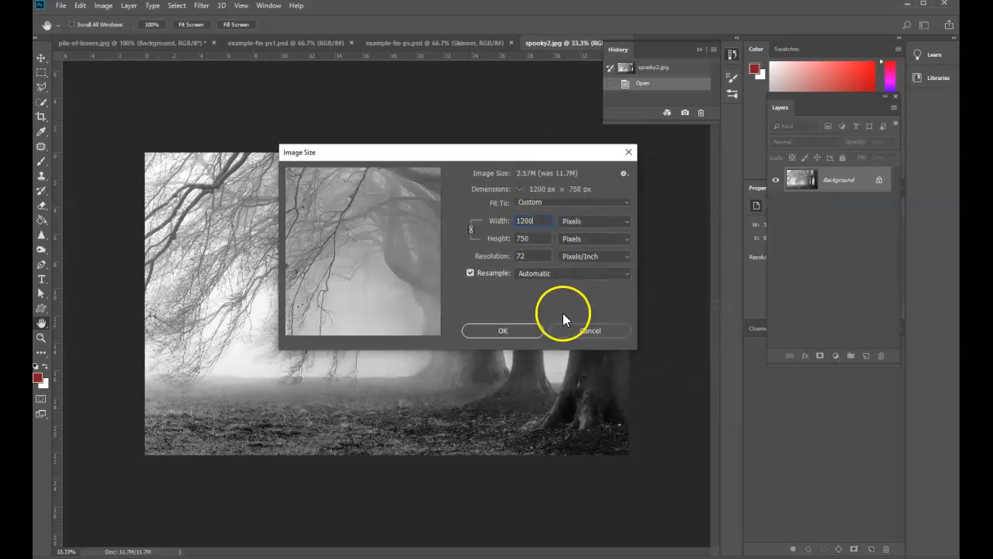
{"action": "left_click", "coordinate": [503, 329]}
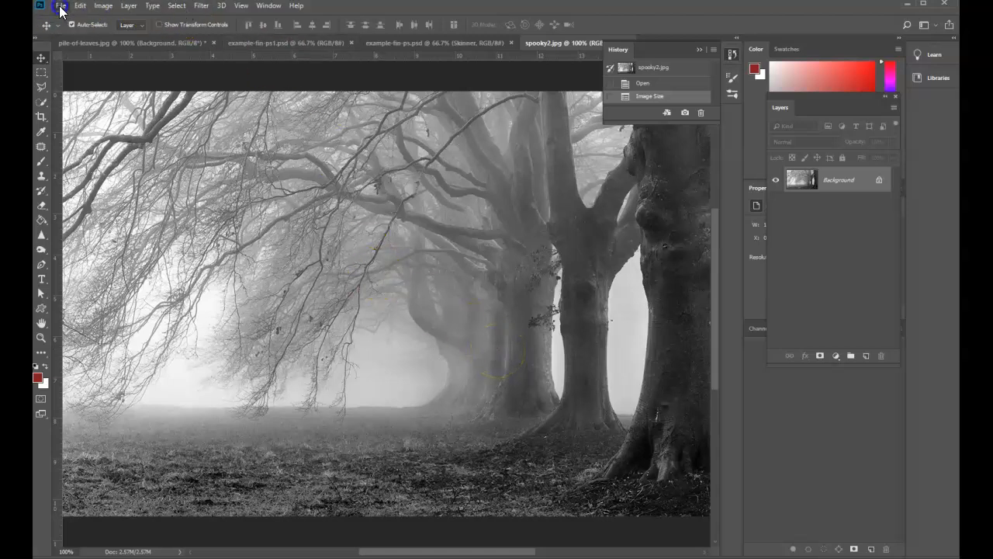
Place it.jpg as an embedded layer, checking the example-fin-ps1 tab for reference.
{"action": "left_click", "coordinate": [60, 6]}
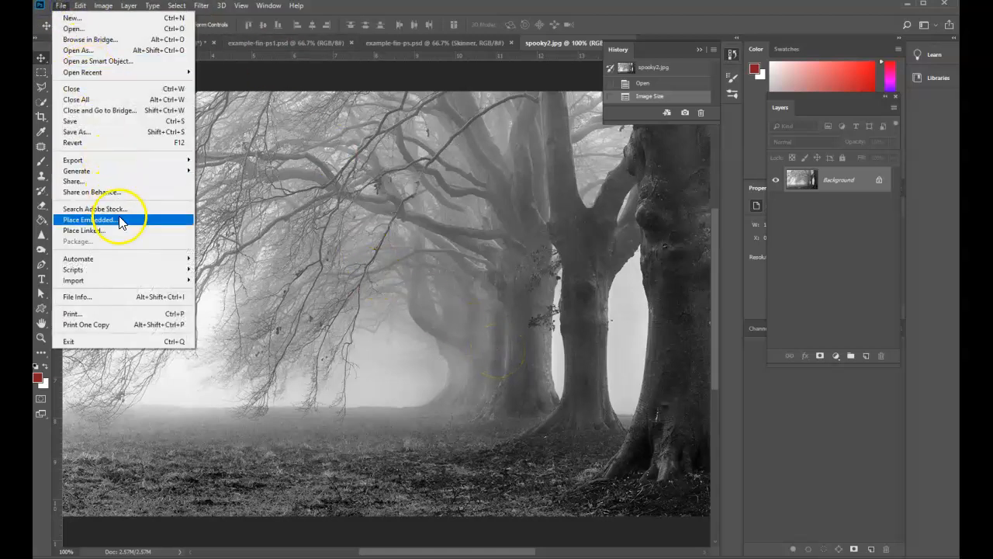
{"action": "left_click", "coordinate": [86, 219]}
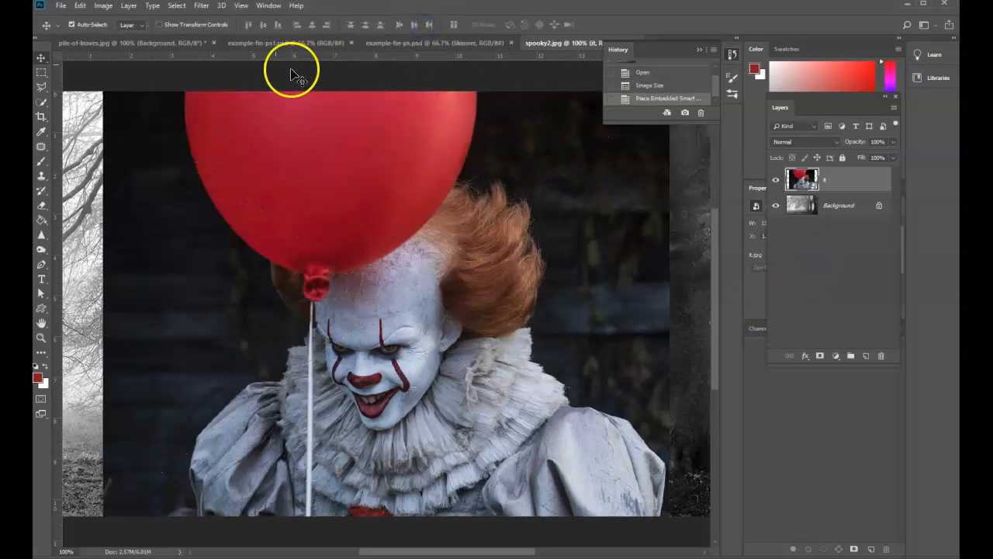
{"action": "left_click", "coordinate": [265, 43]}
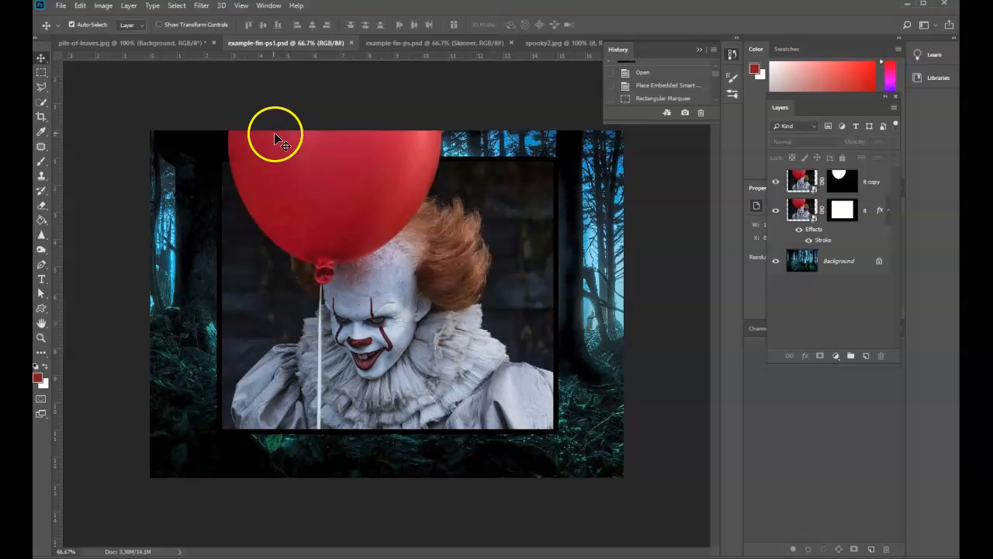
{"action": "mouse_move", "coordinate": [421, 136]}
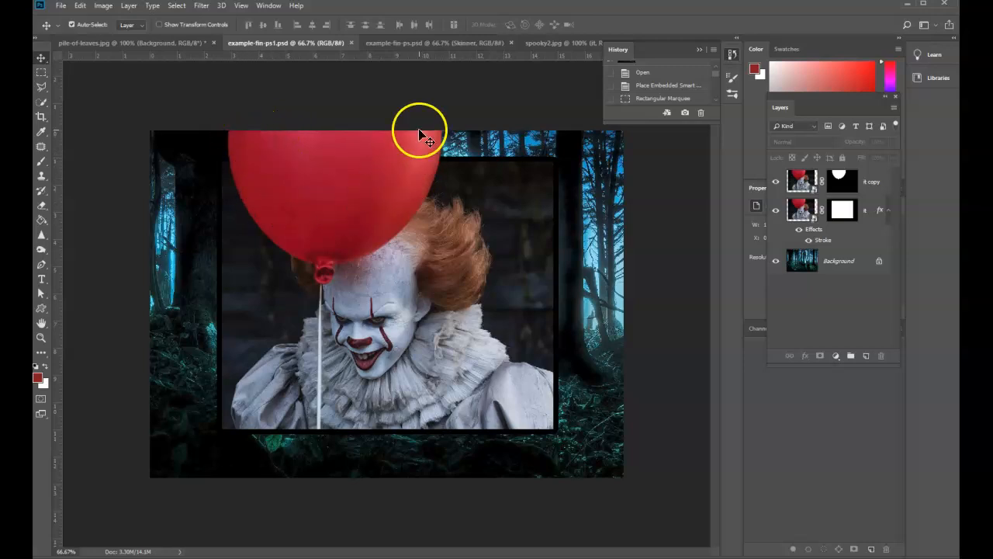
{"action": "mouse_move", "coordinate": [401, 49]}
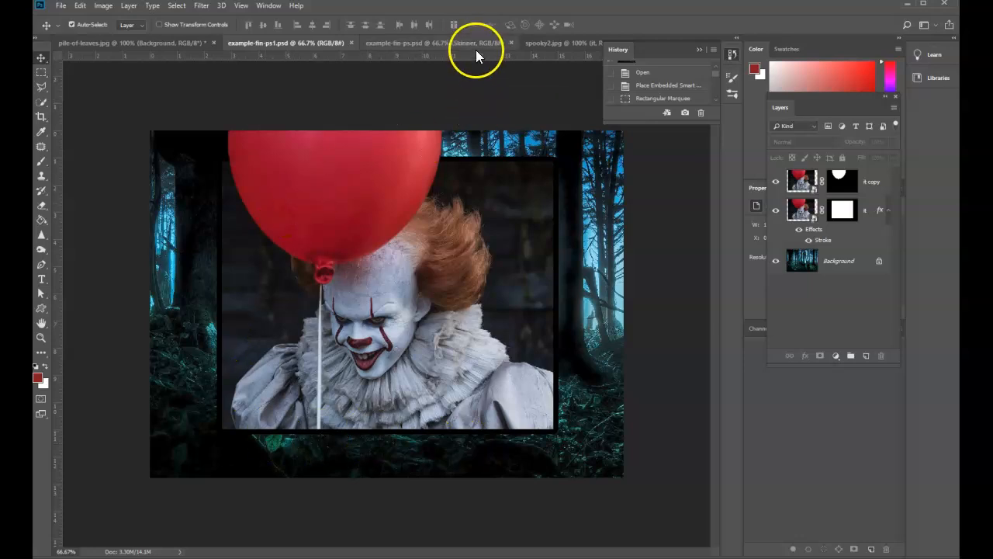
{"action": "left_click", "coordinate": [543, 42]}
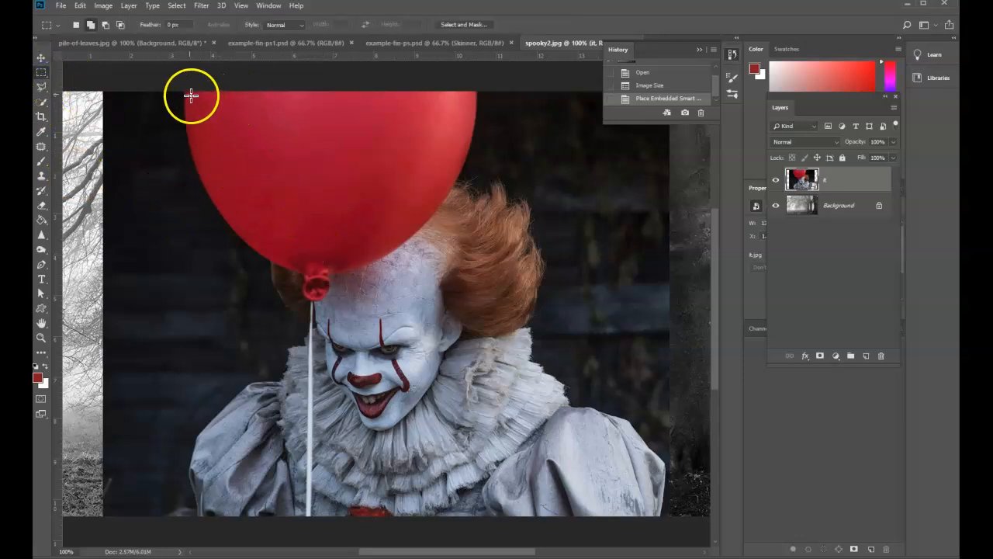
{"action": "mouse_move", "coordinate": [501, 192]}
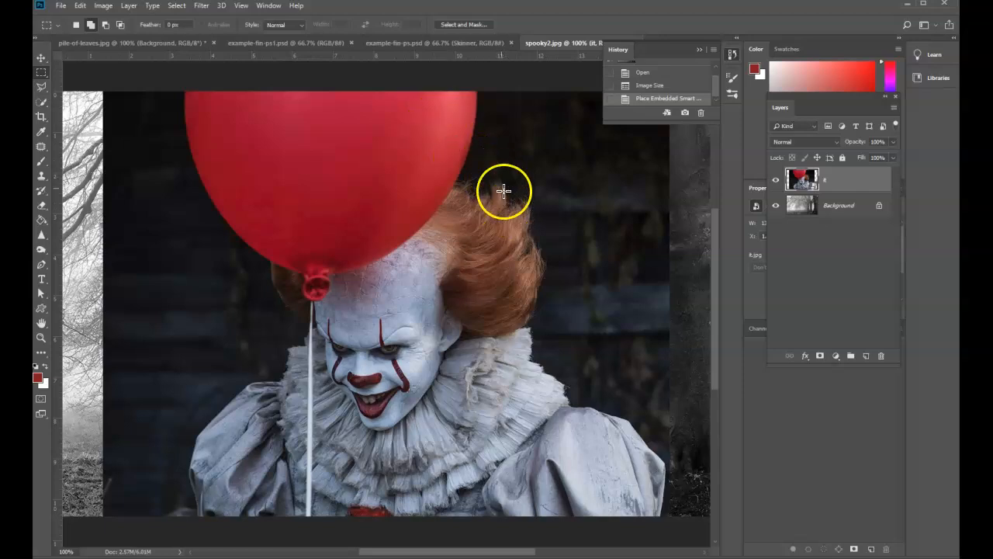
{"action": "mouse_move", "coordinate": [169, 160]}
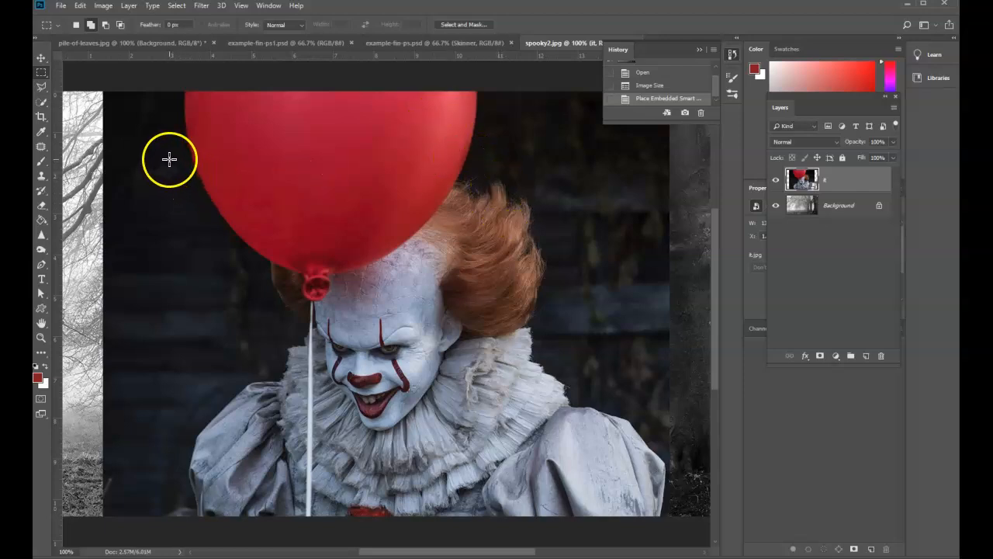
Mask the clown layer to a rectangle around the clown's face and shoulders.
{"action": "left_click_drag", "start_coordinate": [167, 159], "coordinate": [636, 516]}
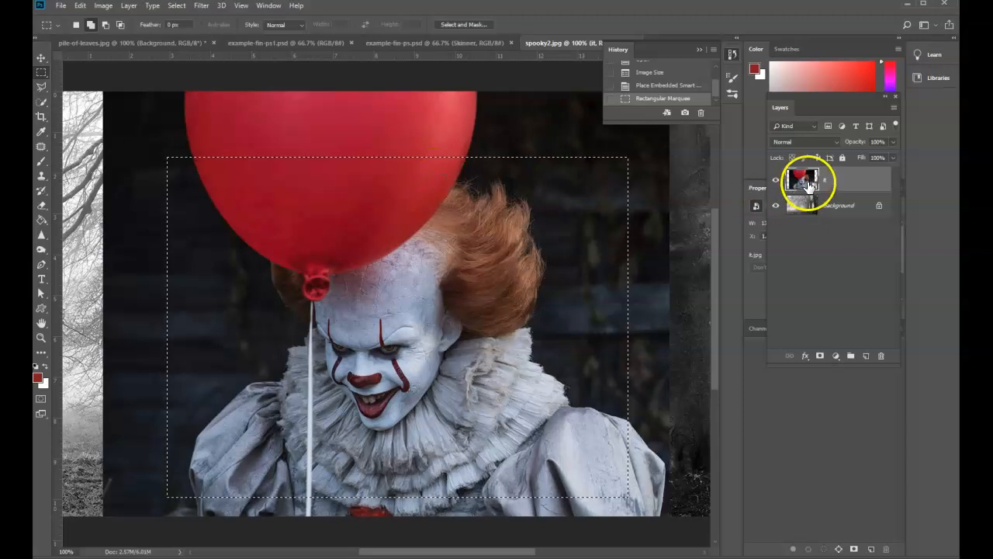
{"action": "left_click", "coordinate": [820, 355]}
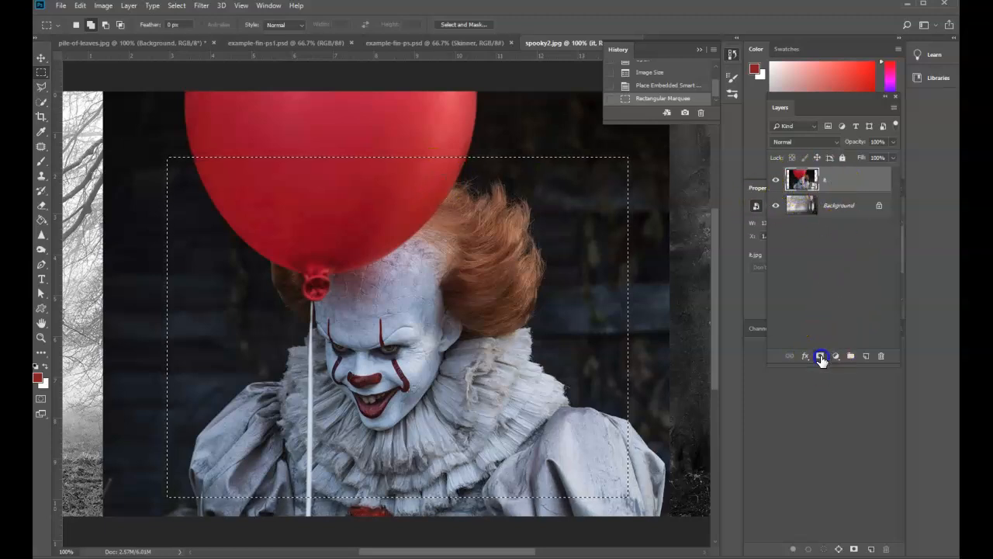
{"action": "left_click", "coordinate": [820, 355]}
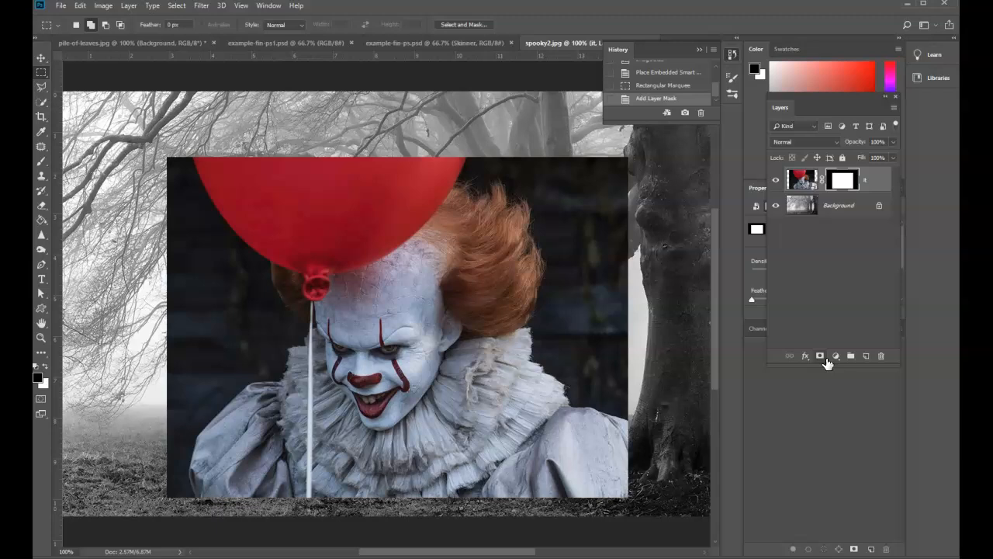
{"action": "right_click", "coordinate": [843, 179]}
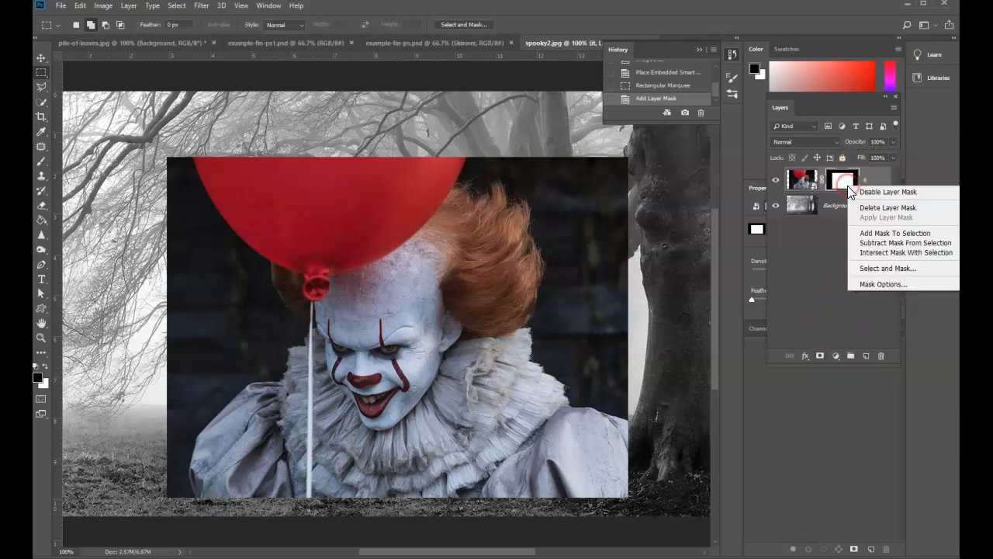
Disable the clown layer's mask, quick-select the red balloon, then re-enable the mask.
{"action": "left_click", "coordinate": [888, 191]}
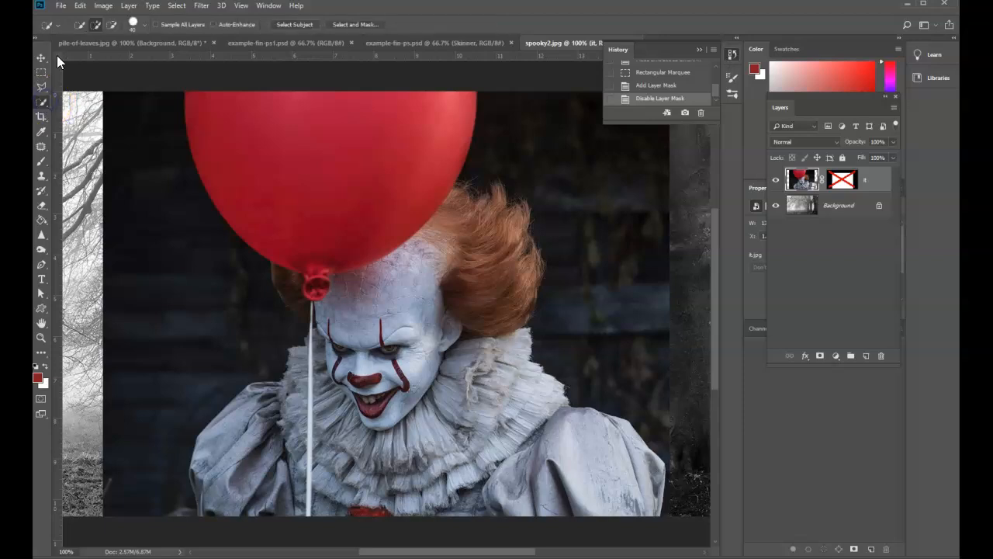
{"action": "left_click", "coordinate": [366, 163]}
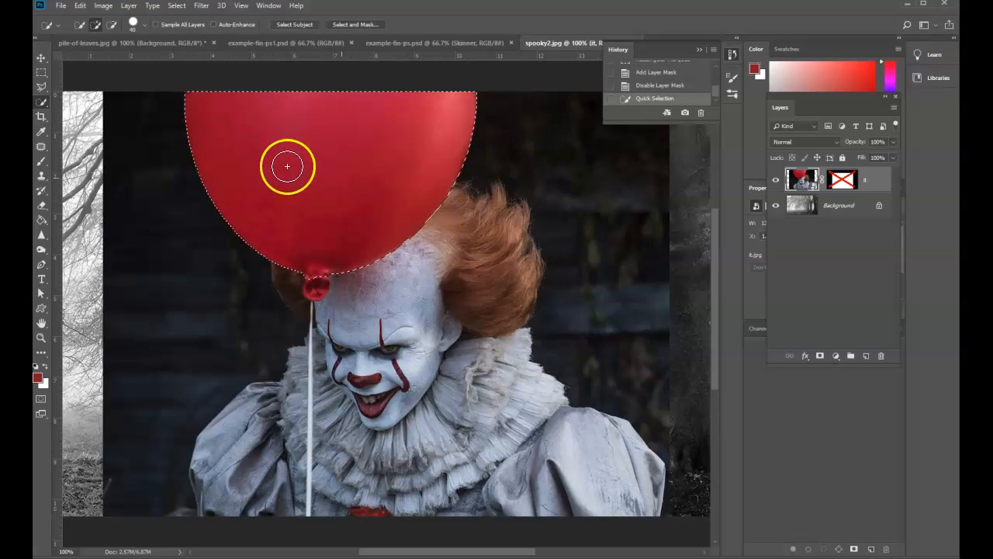
{"action": "mouse_move", "coordinate": [658, 167]}
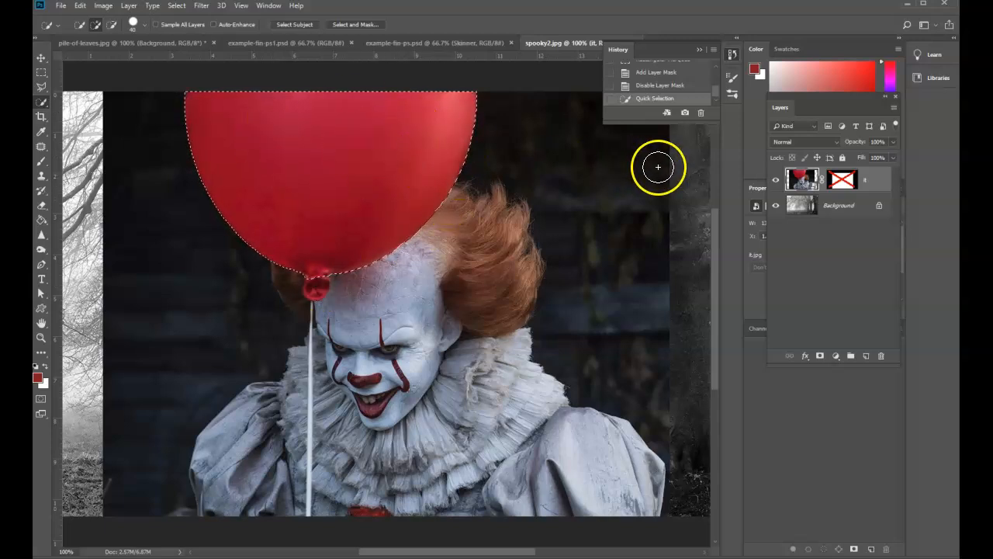
{"action": "left_click", "coordinate": [842, 180]}
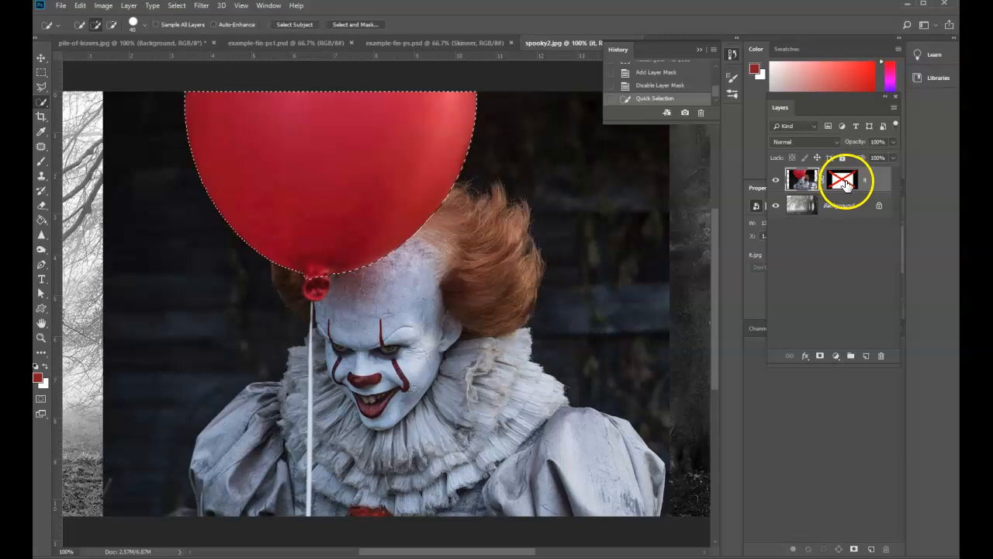
{"action": "right_click", "coordinate": [843, 180]}
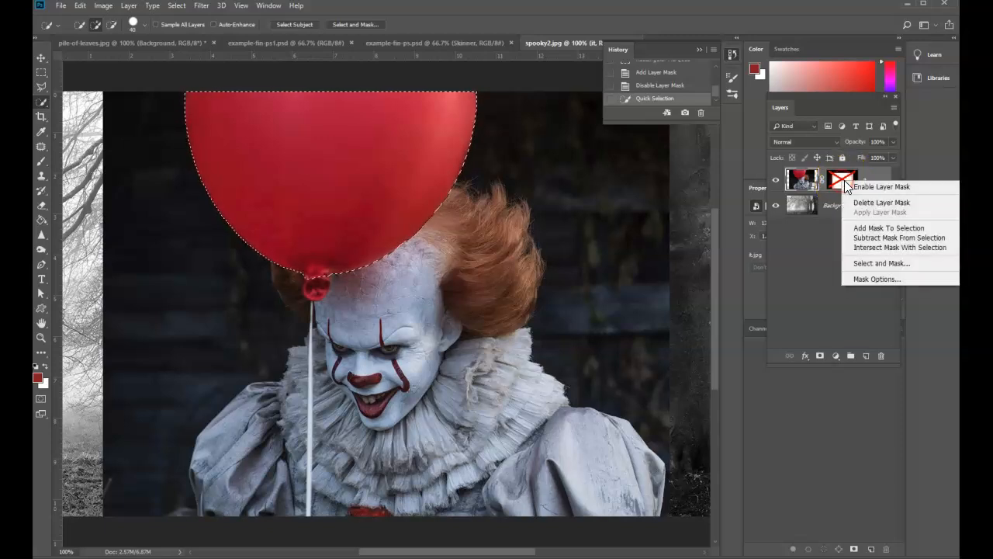
{"action": "left_click", "coordinate": [856, 187]}
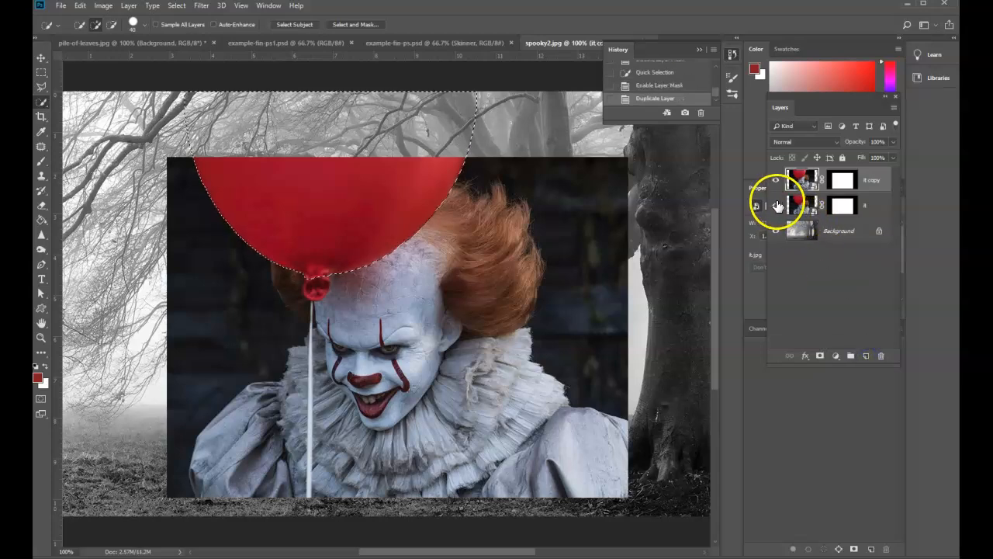
Hide and then restore the original framed clown layer to check the balloon copy.
{"action": "left_click", "coordinate": [842, 179]}
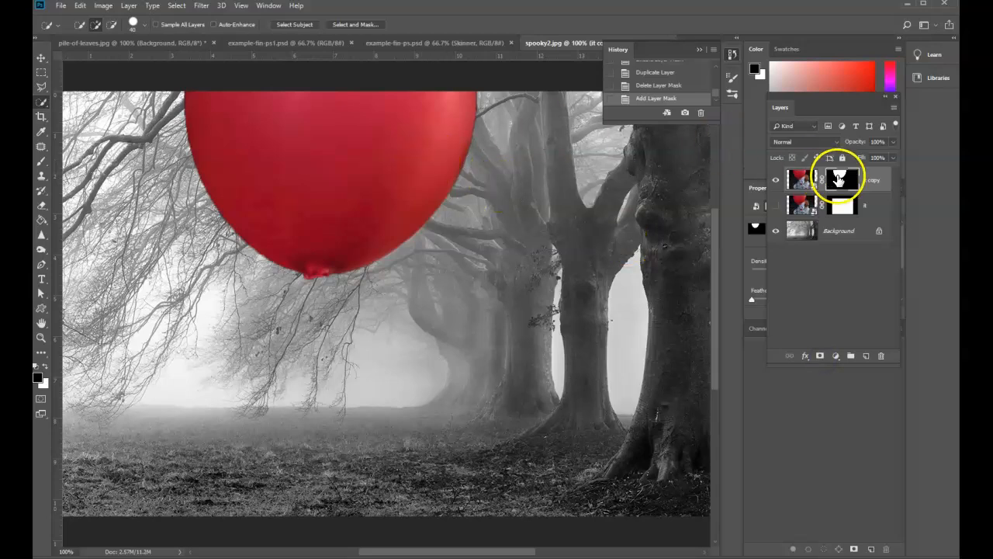
{"action": "left_click", "coordinate": [774, 207]}
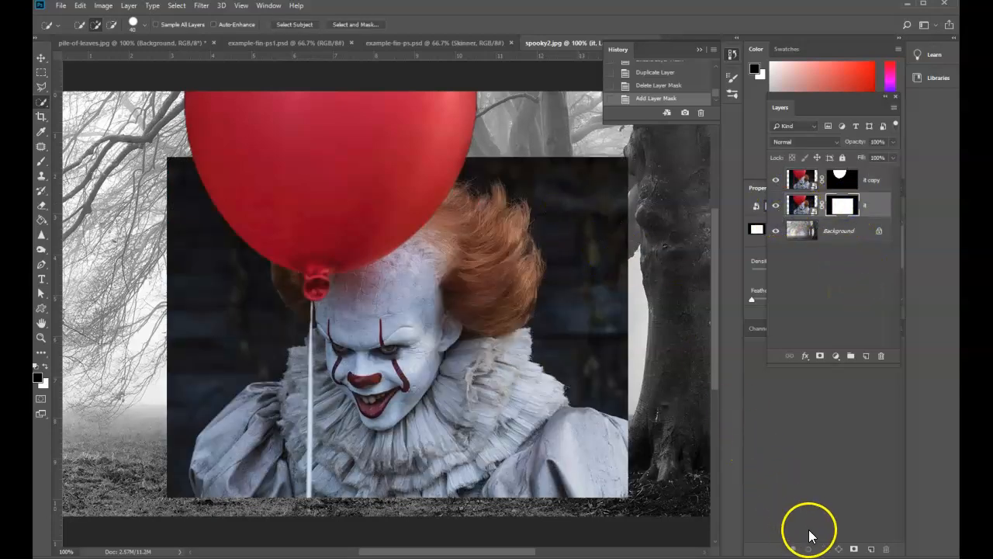
Add a 24 px black Stroke effect positioned Inside to the framed clown photo.
{"action": "left_click", "coordinate": [805, 355]}
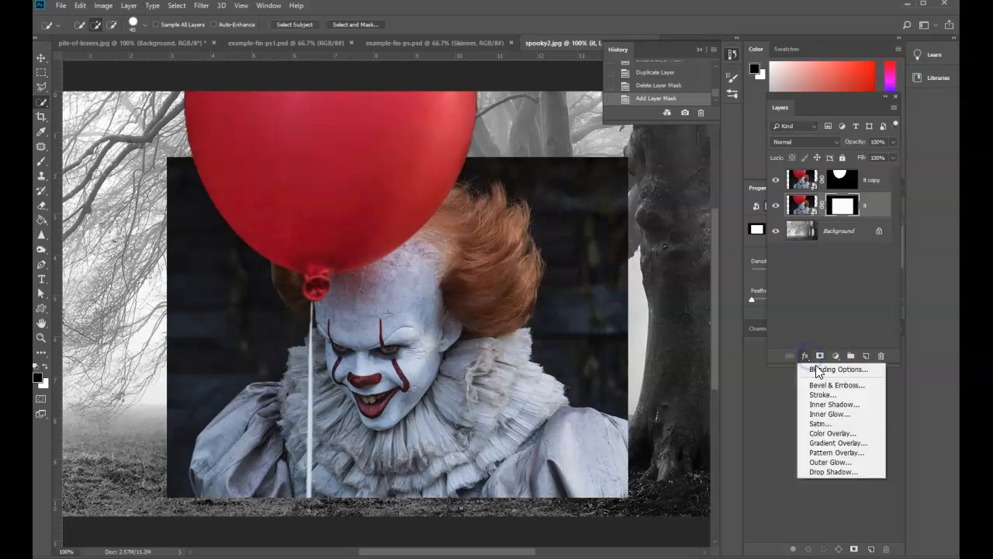
{"action": "left_click", "coordinate": [824, 395]}
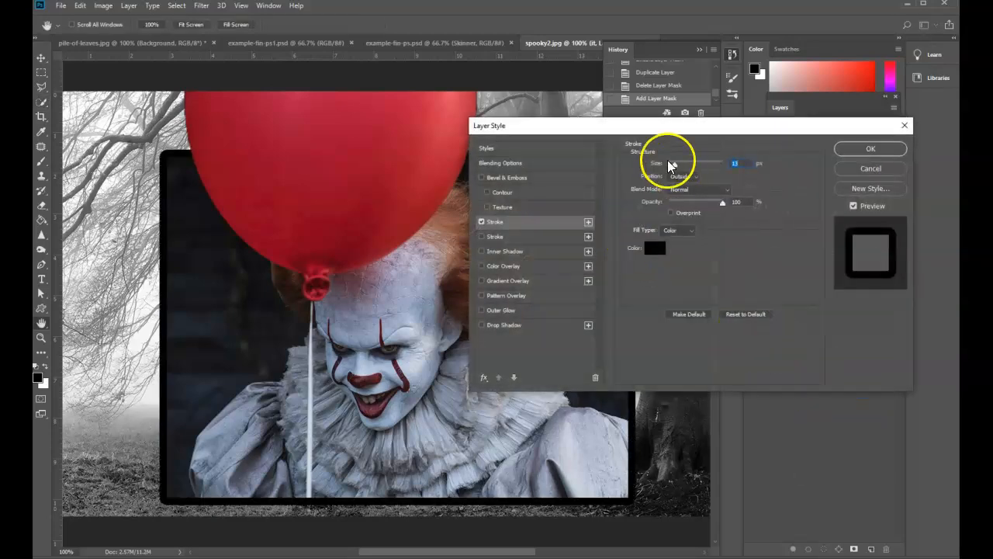
{"action": "left_click", "coordinate": [683, 175]}
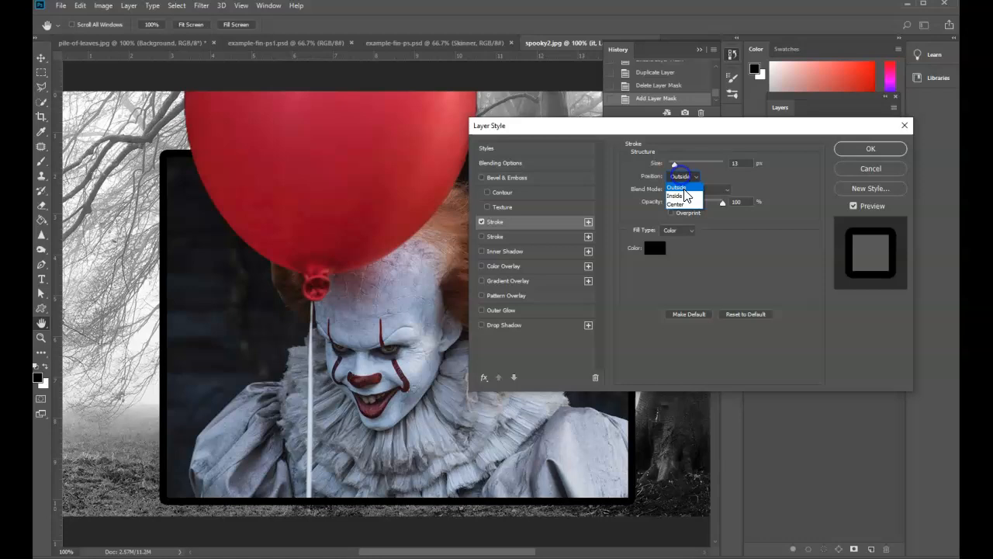
{"action": "left_click", "coordinate": [680, 186]}
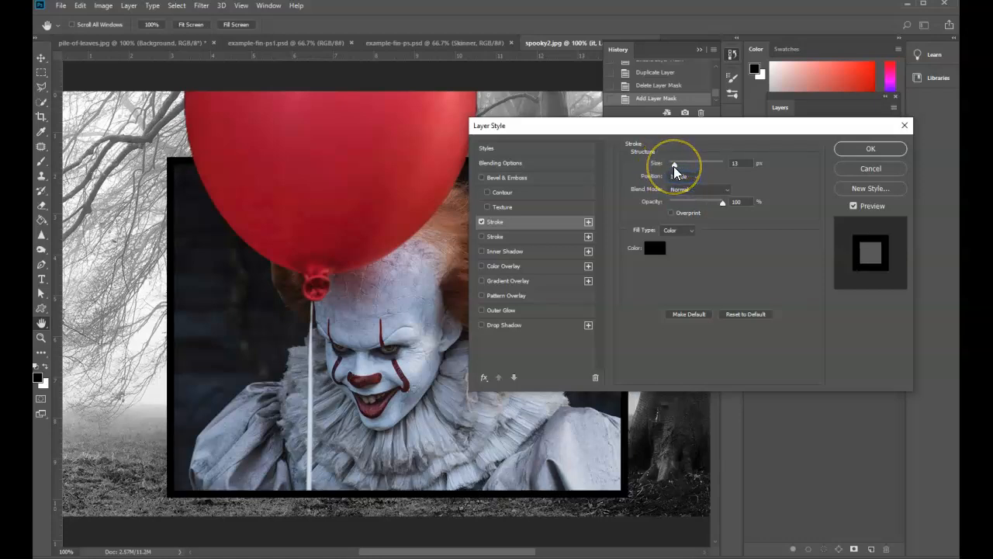
{"action": "left_click_drag", "start_coordinate": [673, 163], "coordinate": [676, 163]}
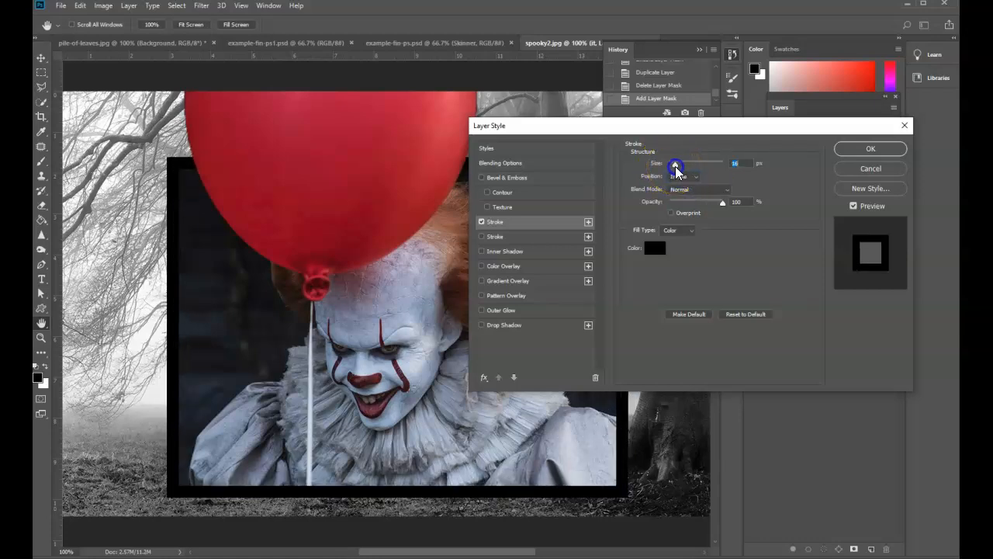
{"action": "left_click_drag", "start_coordinate": [675, 167], "coordinate": [681, 167]}
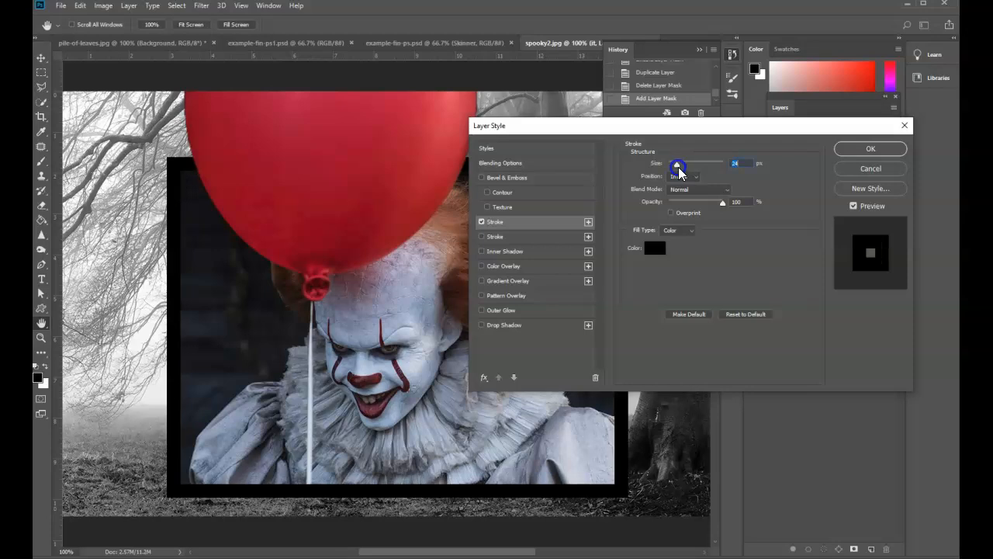
{"action": "left_click", "coordinate": [870, 149]}
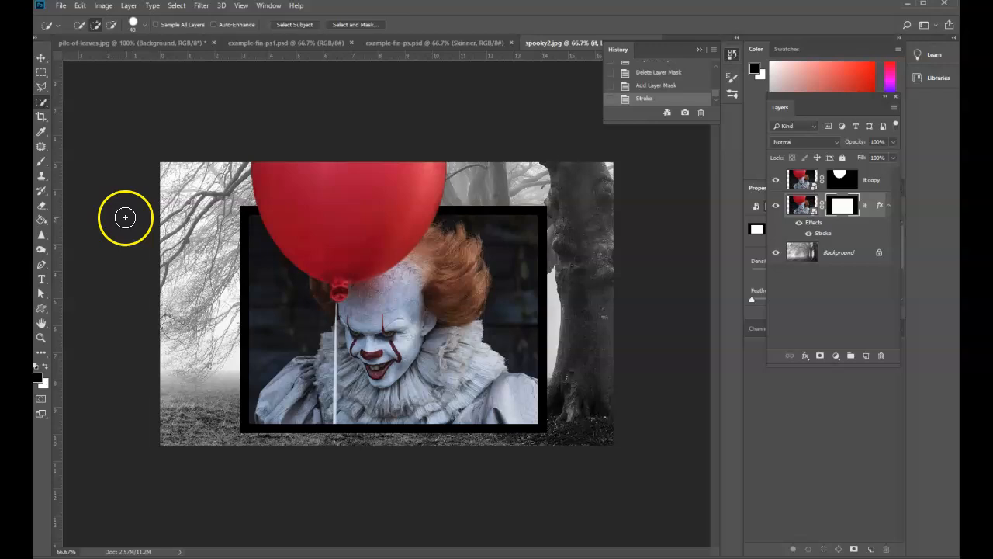
{"action": "left_click", "coordinate": [41, 116]}
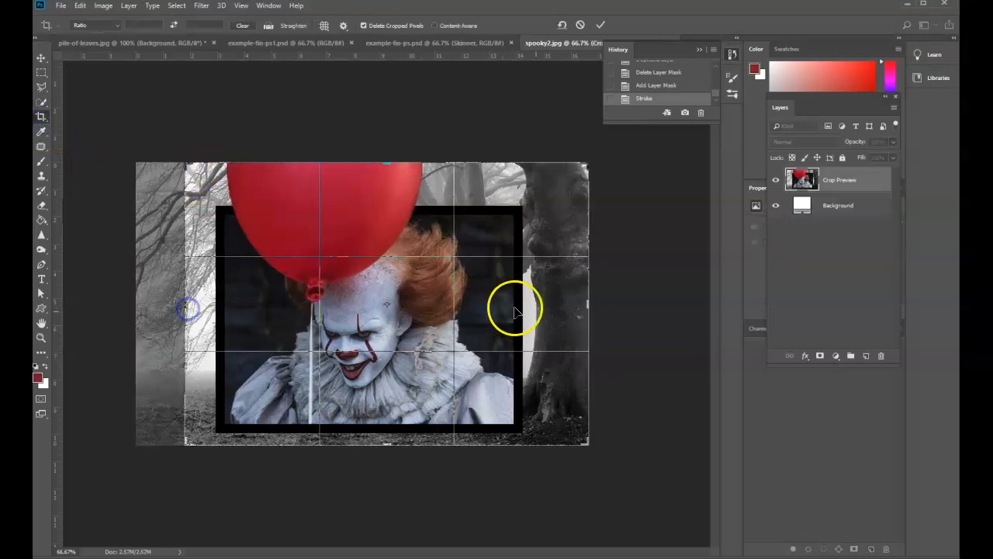
Crop away the washed-out left strip of the forest background.
{"action": "left_click", "coordinate": [599, 25]}
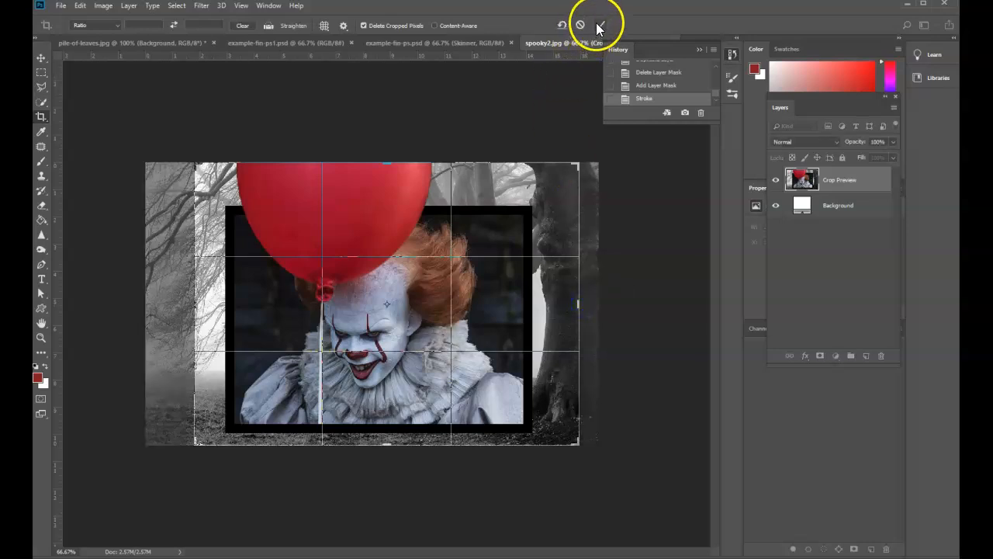
{"action": "left_click", "coordinate": [598, 26]}
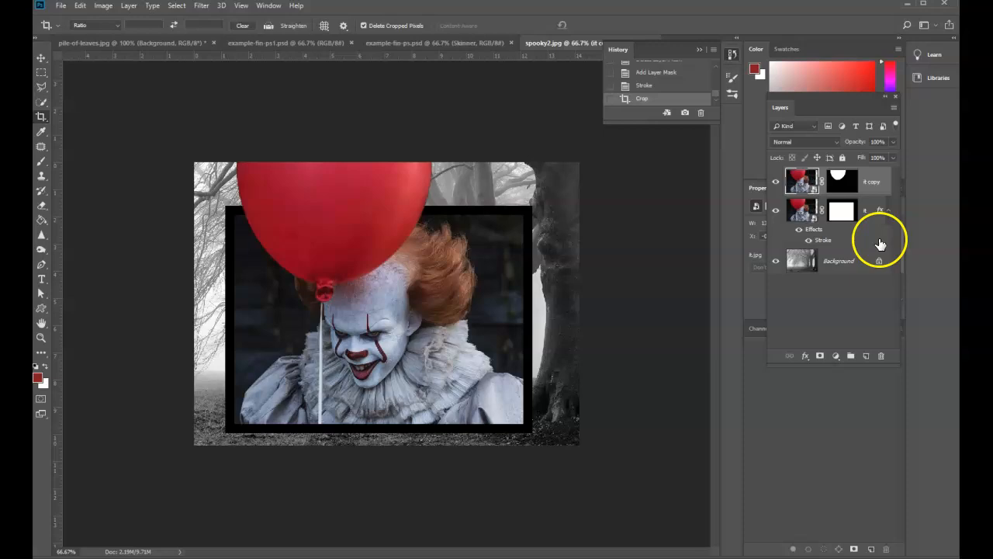
{"action": "left_click", "coordinate": [836, 356]}
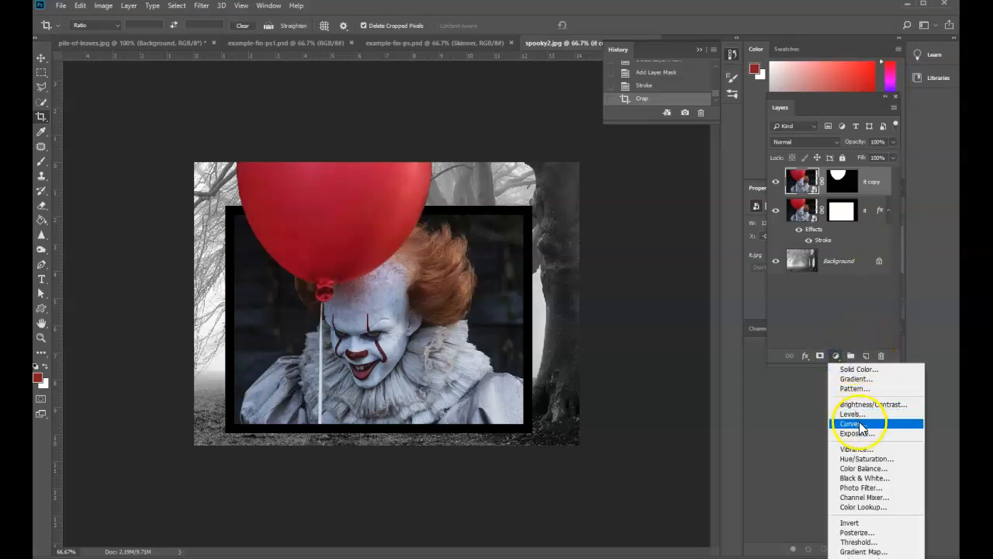
Add a Curves adjustment layer and pull the curve down into a darkening S-shape.
{"action": "left_click", "coordinate": [854, 422]}
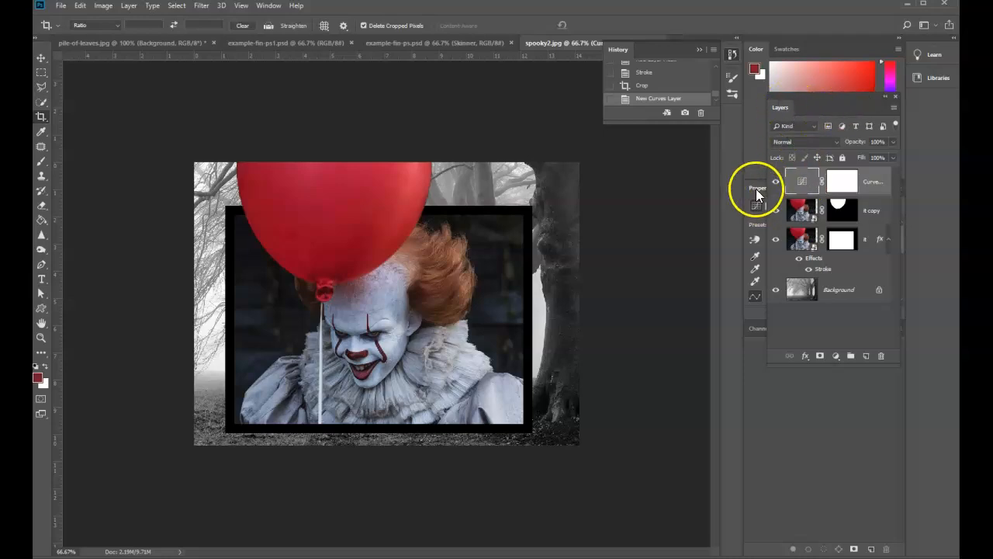
{"action": "double_click", "coordinate": [801, 181]}
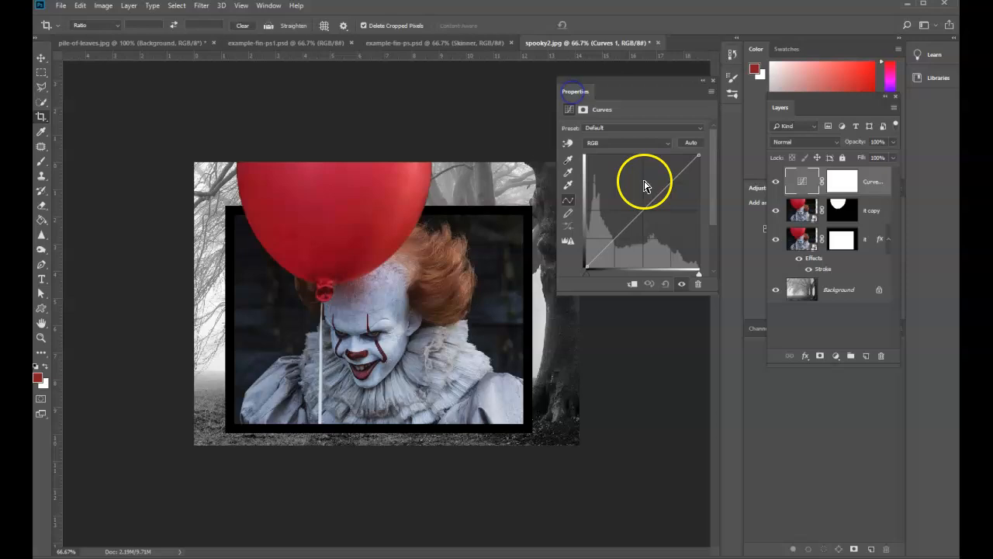
{"action": "left_click_drag", "start_coordinate": [644, 187], "coordinate": [663, 211]}
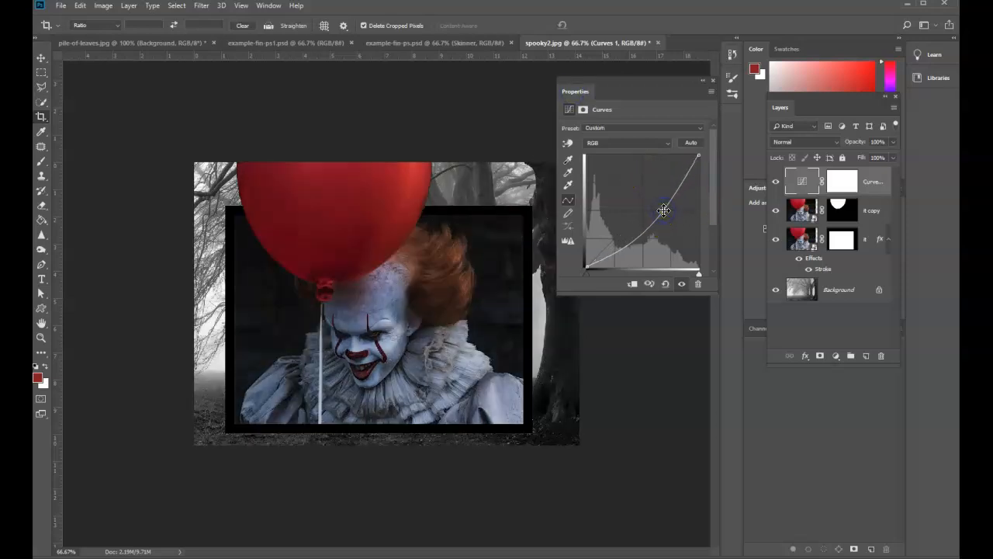
{"action": "left_click_drag", "start_coordinate": [664, 211], "coordinate": [673, 205]}
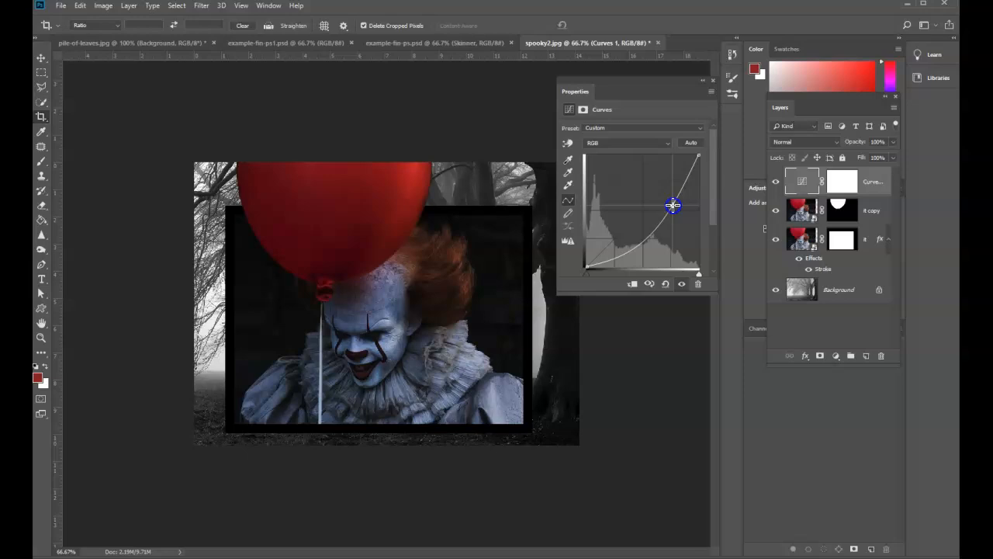
{"action": "left_click_drag", "start_coordinate": [673, 206], "coordinate": [675, 200]}
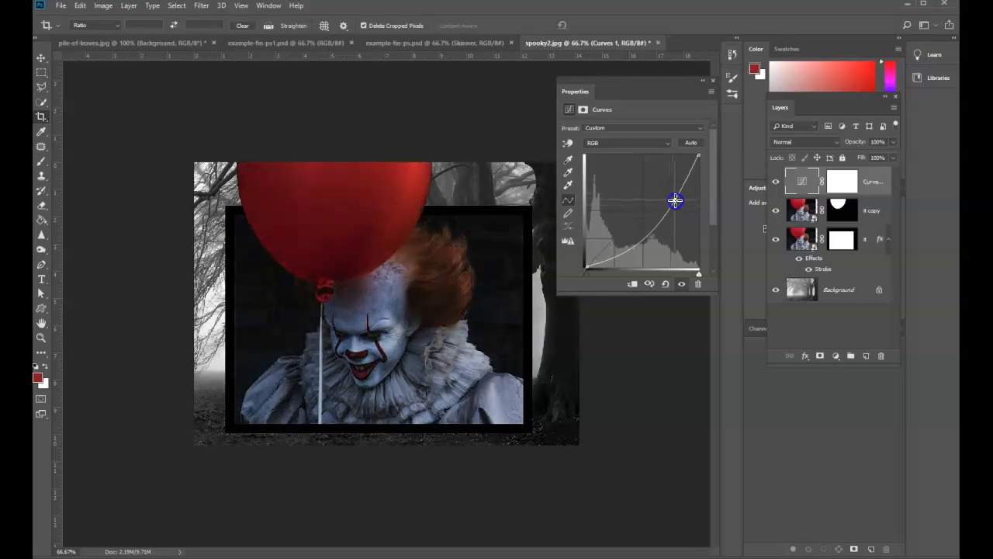
{"action": "left_click_drag", "start_coordinate": [674, 200], "coordinate": [629, 257]}
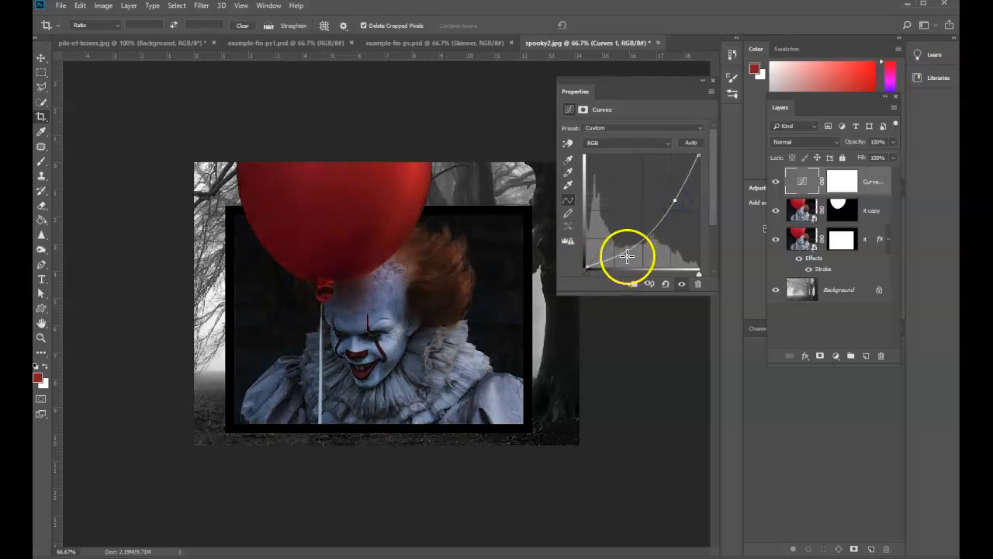
{"action": "left_click_drag", "start_coordinate": [627, 256], "coordinate": [634, 254]}
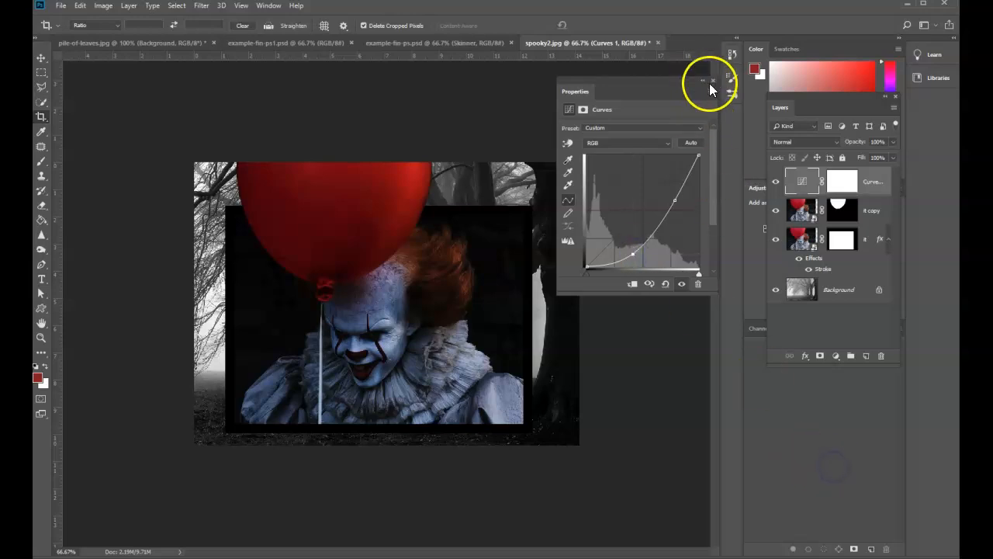
{"action": "mouse_move", "coordinate": [715, 80]}
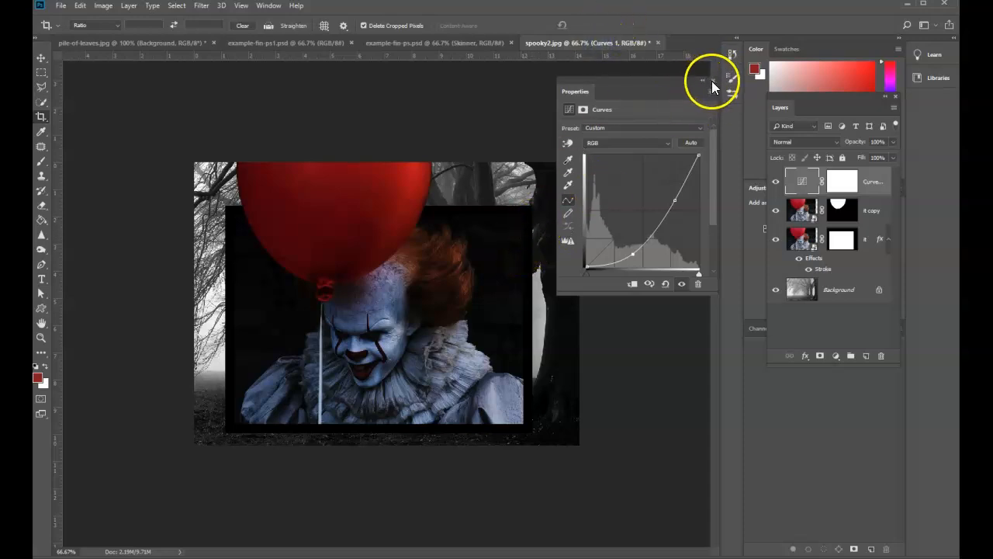
Close the Curves properties panel and open mirror-room.jpg as a new document.
{"action": "left_click", "coordinate": [423, 43]}
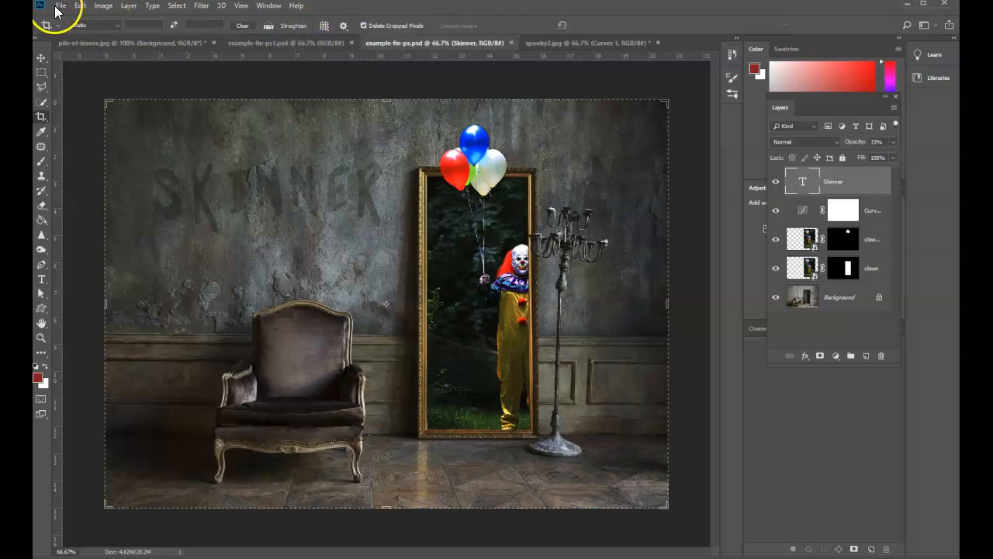
{"action": "left_click", "coordinate": [57, 7]}
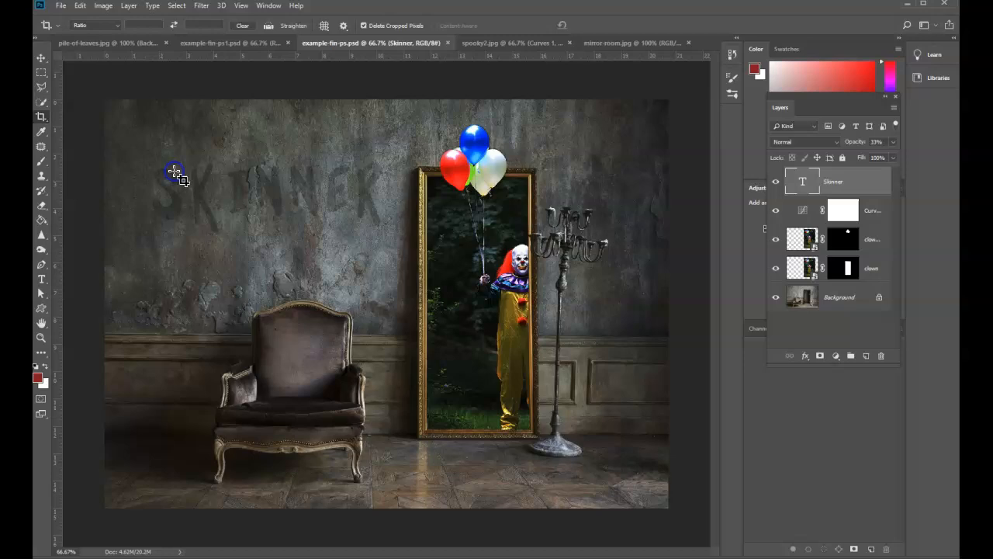
{"action": "left_click", "coordinate": [61, 5]}
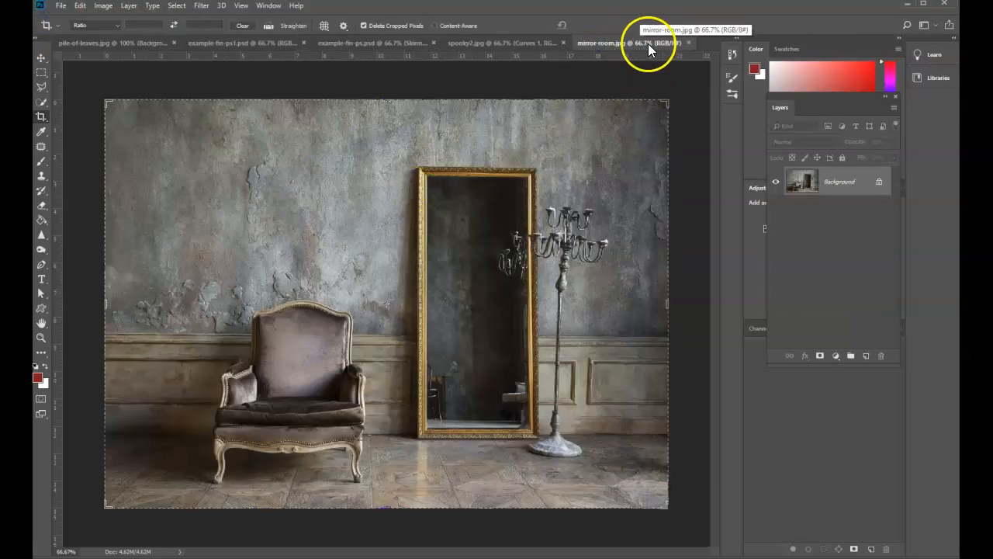
Place clown.jpg as an embedded layer over the room photo and scale it down from its corner.
{"action": "left_click", "coordinate": [58, 6]}
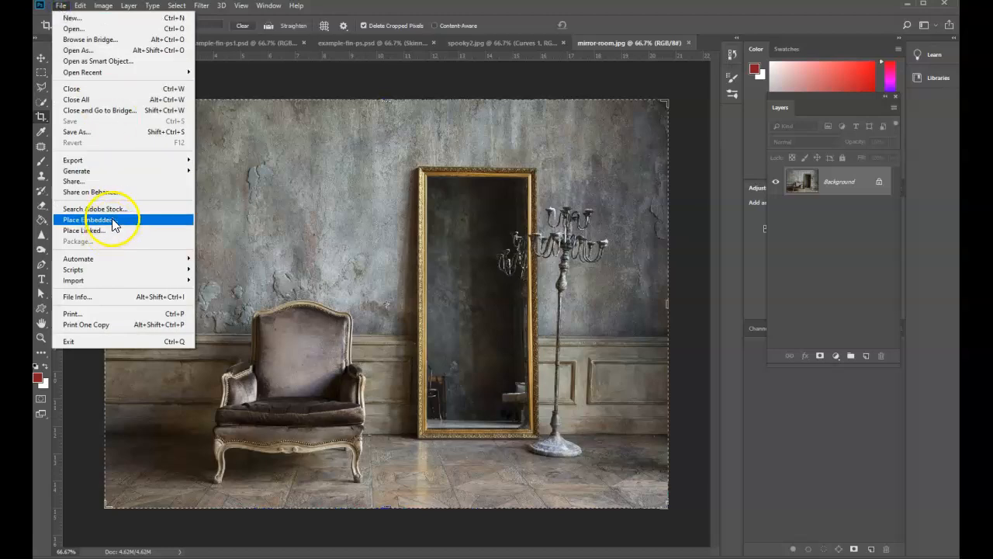
{"action": "left_click", "coordinate": [87, 219]}
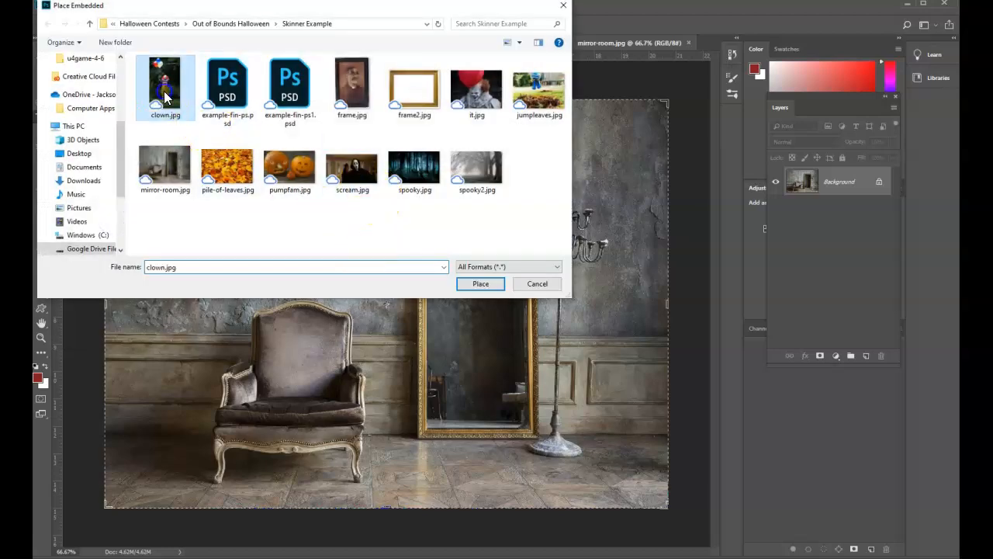
{"action": "left_click", "coordinate": [480, 283]}
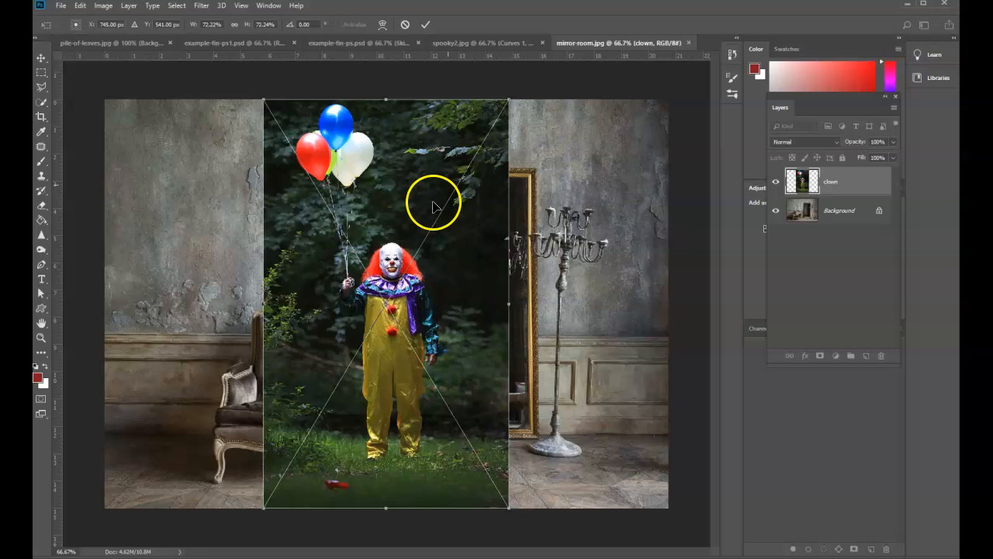
{"action": "mouse_move", "coordinate": [507, 103]}
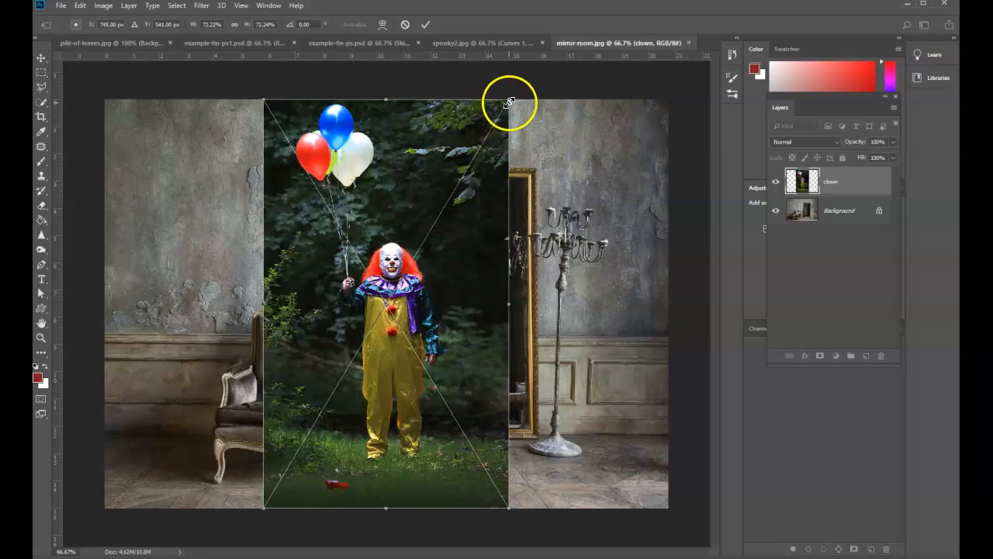
{"action": "left_click_drag", "start_coordinate": [509, 102], "coordinate": [415, 287]}
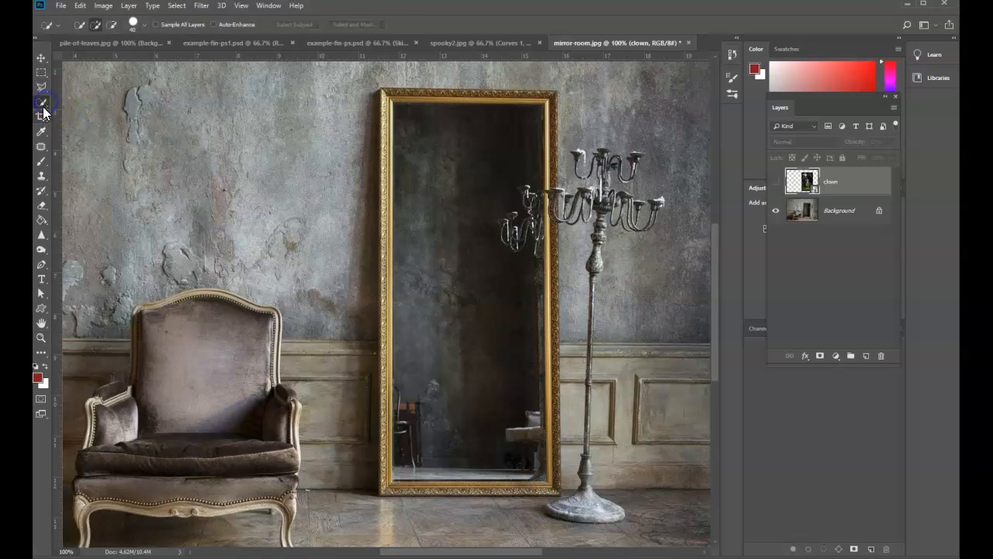
Add a layer mask limiting the clown to a Polygonal Lasso selection of the mirror's interior.
{"action": "left_click", "coordinate": [41, 105]}
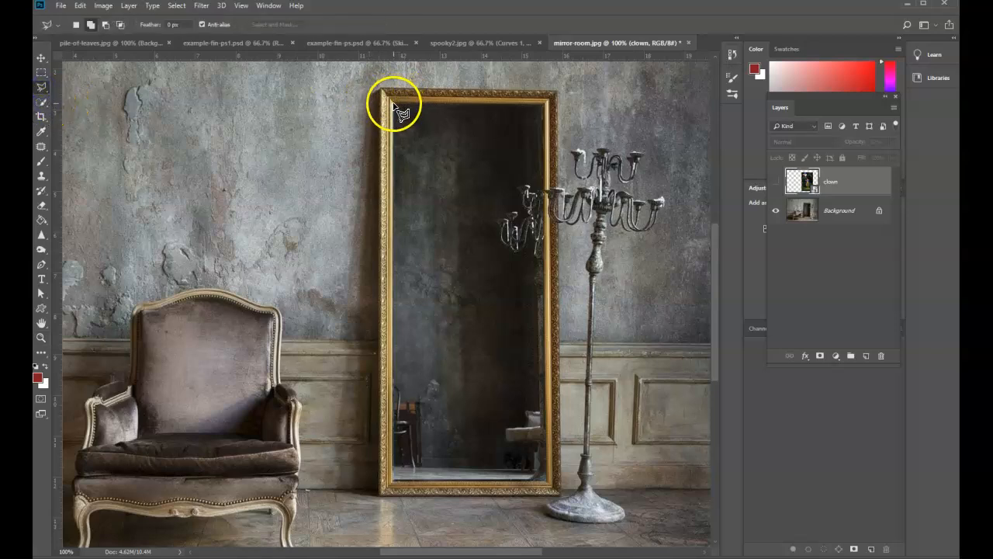
{"action": "mouse_move", "coordinate": [543, 109]}
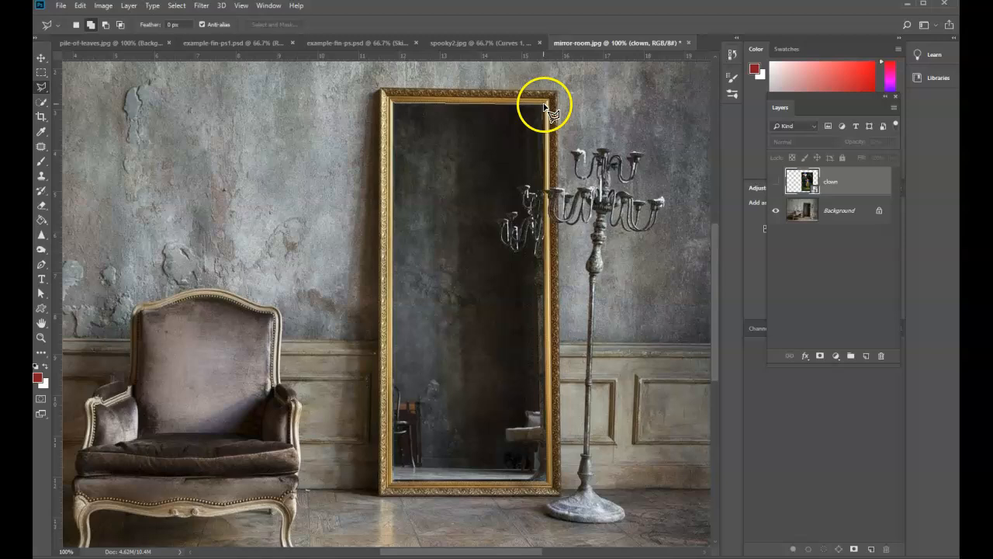
{"action": "mouse_move", "coordinate": [551, 491]}
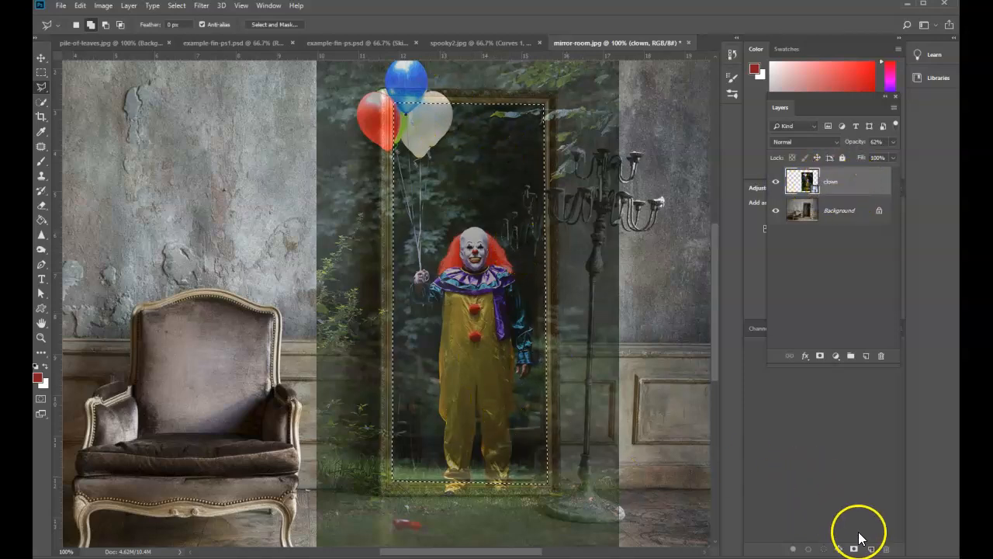
{"action": "left_click", "coordinate": [820, 356]}
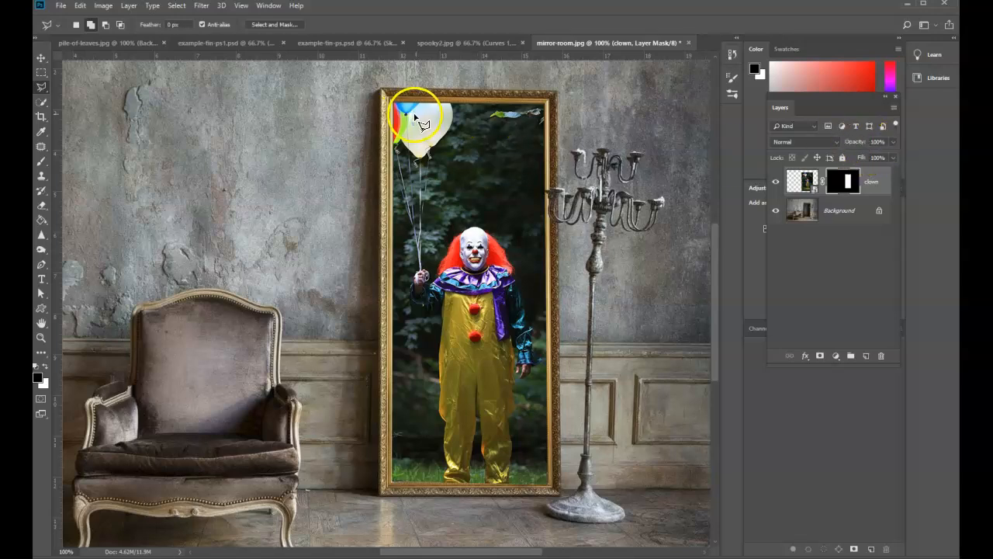
Replace the clown copy's old mirror mask with a new balloons-only mask.
{"action": "left_click", "coordinate": [843, 182]}
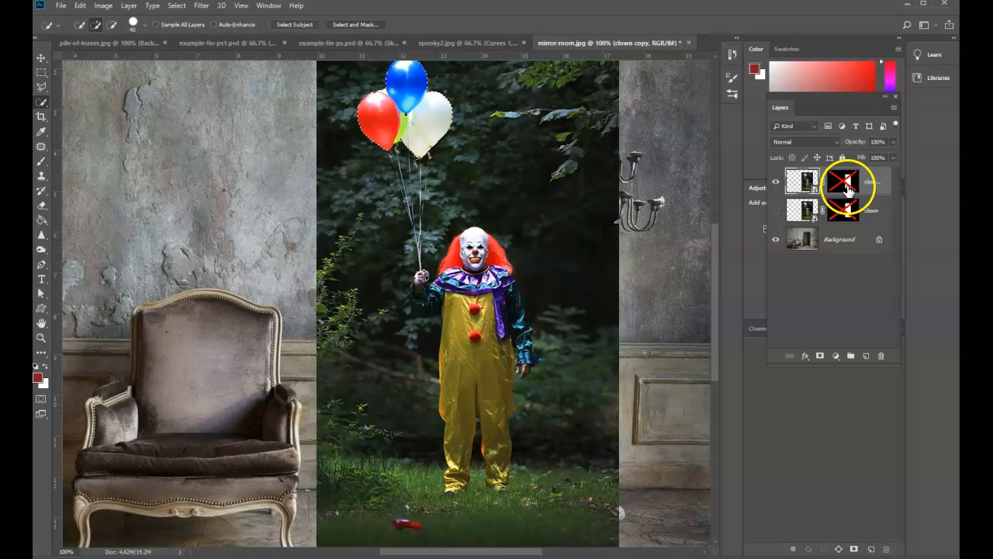
{"action": "right_click", "coordinate": [843, 180]}
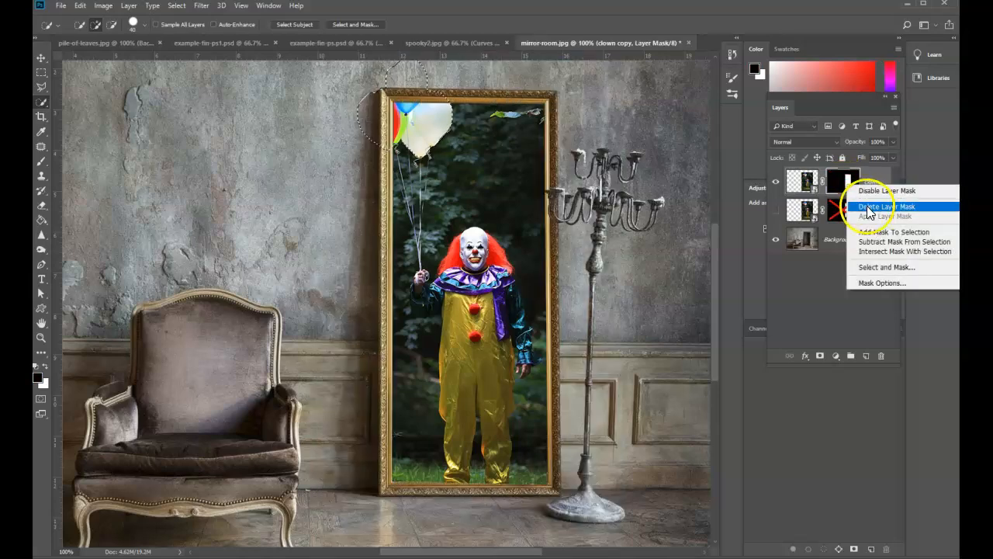
{"action": "left_click", "coordinate": [882, 206]}
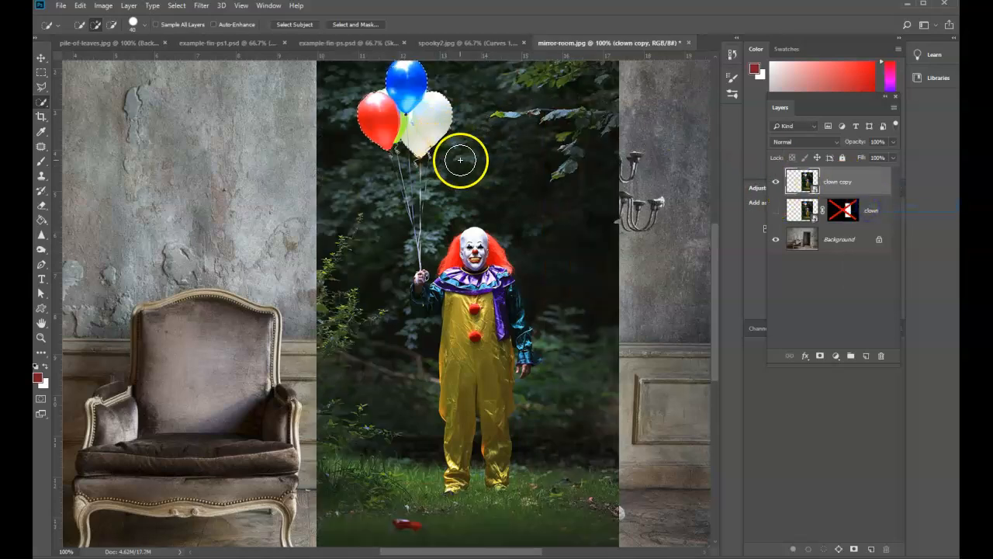
{"action": "left_click", "coordinate": [802, 182]}
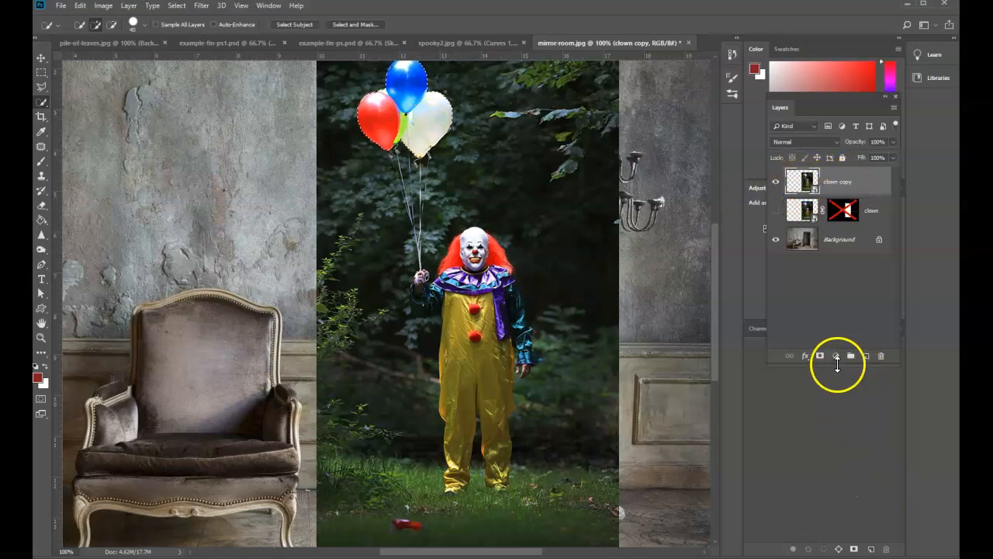
{"action": "left_click", "coordinate": [819, 355]}
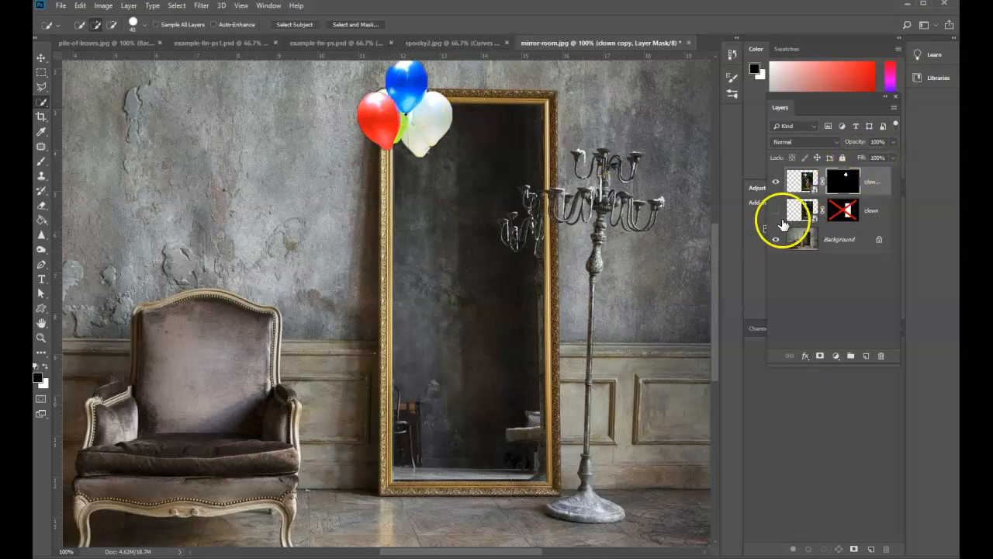
Re-enable the original clown layer's mirror mask and make that layer visible again.
{"action": "right_click", "coordinate": [843, 210]}
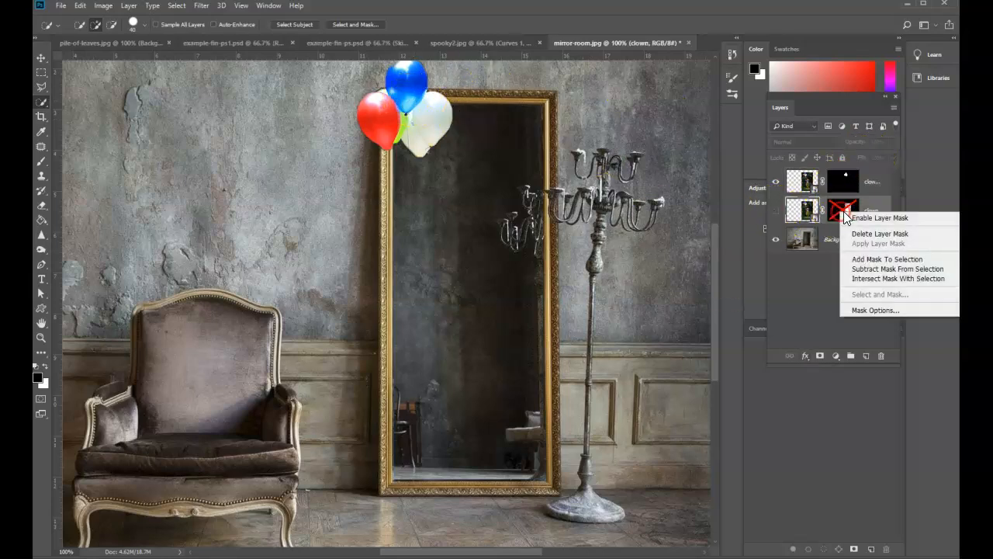
{"action": "left_click", "coordinate": [878, 217]}
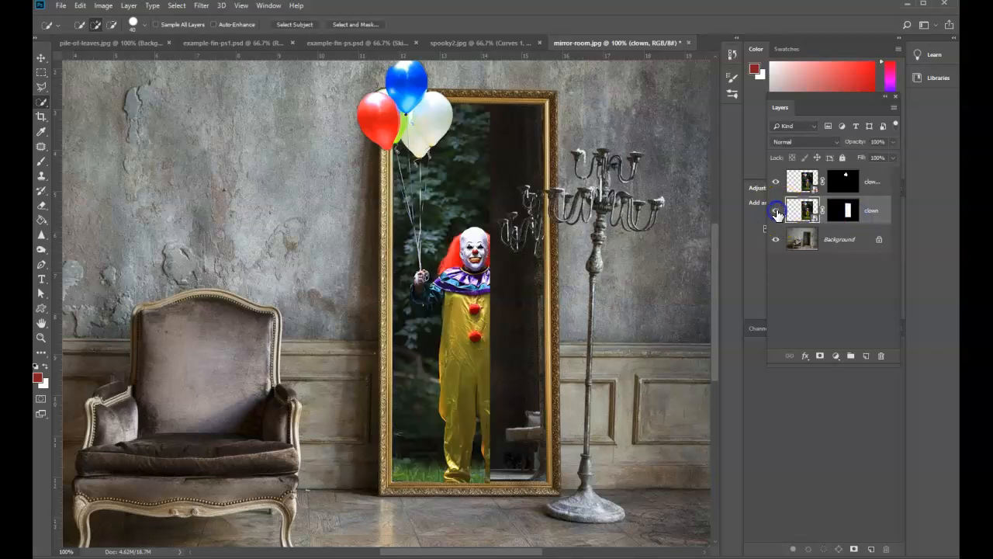
{"action": "left_click", "coordinate": [775, 211]}
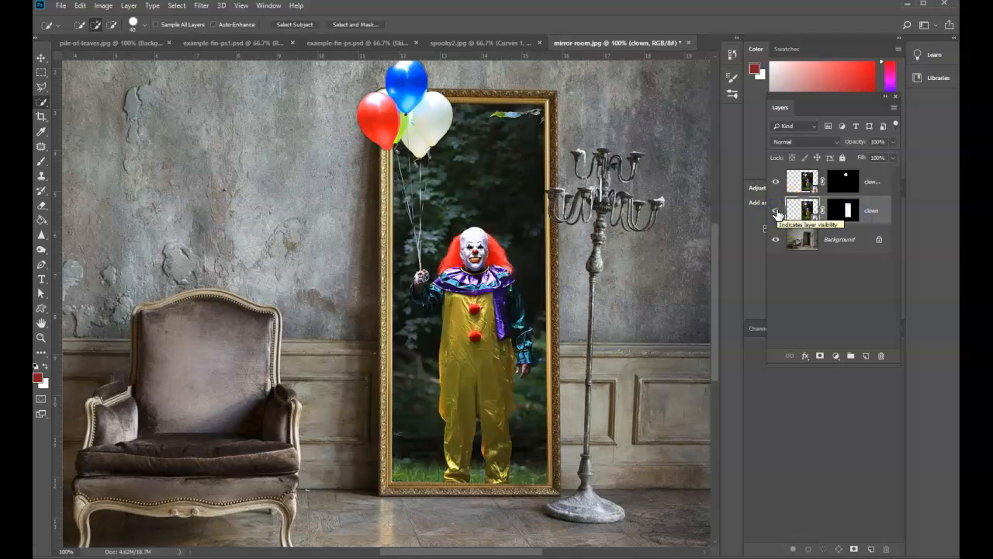
{"action": "left_click", "coordinate": [776, 210]}
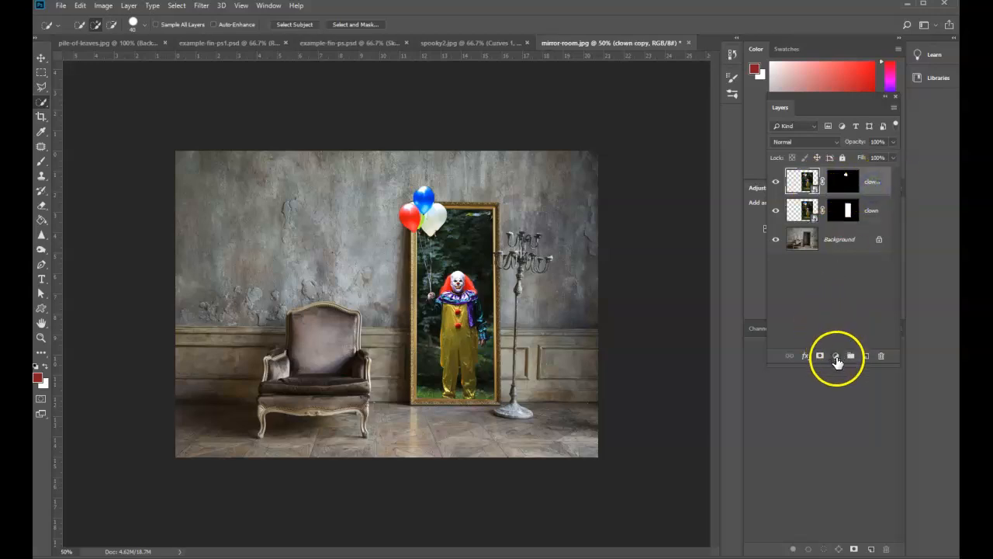
Add a Curves adjustment layer and pull the curve down to darken the room.
{"action": "left_click", "coordinate": [835, 355]}
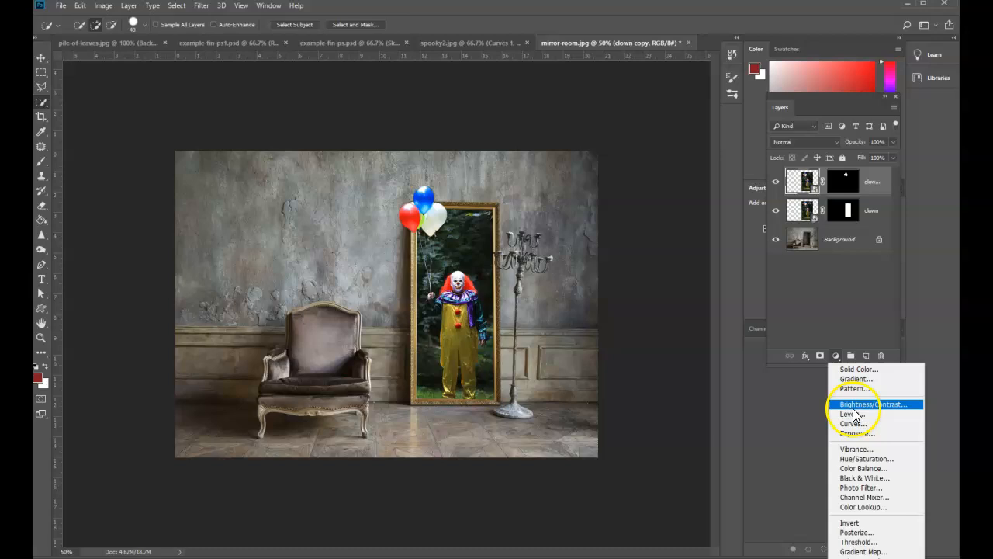
{"action": "left_click", "coordinate": [852, 423]}
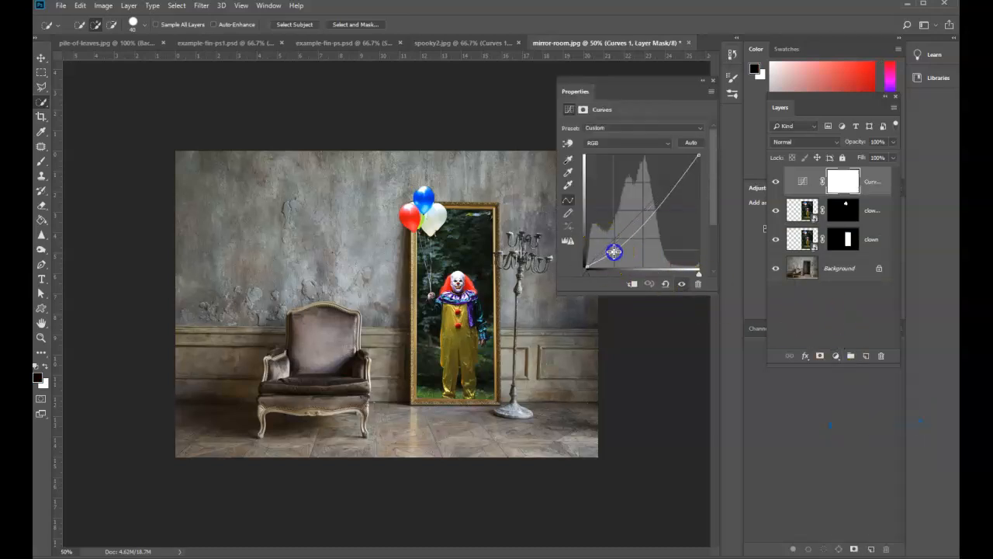
{"action": "left_click_drag", "start_coordinate": [614, 252], "coordinate": [623, 255]}
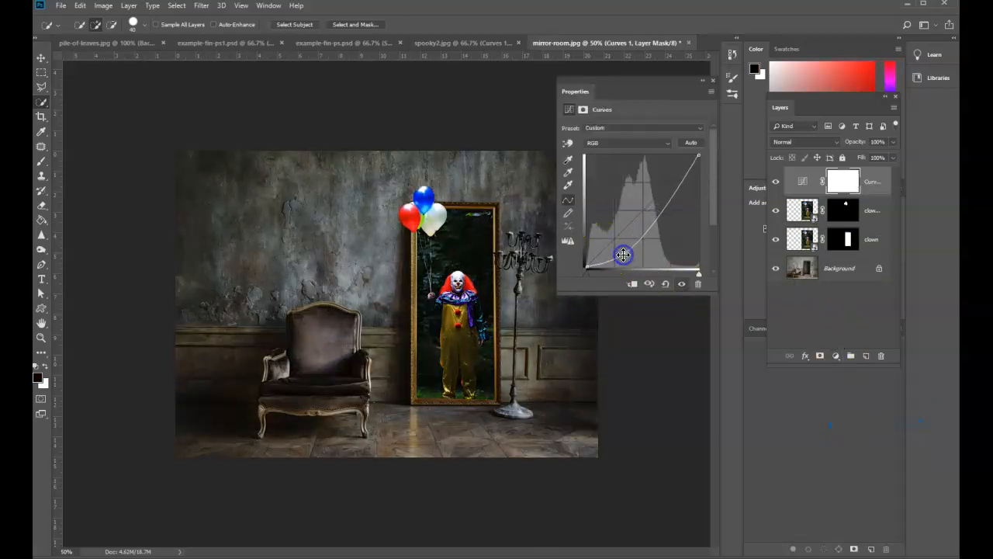
{"action": "left_click_drag", "start_coordinate": [623, 255], "coordinate": [623, 257]}
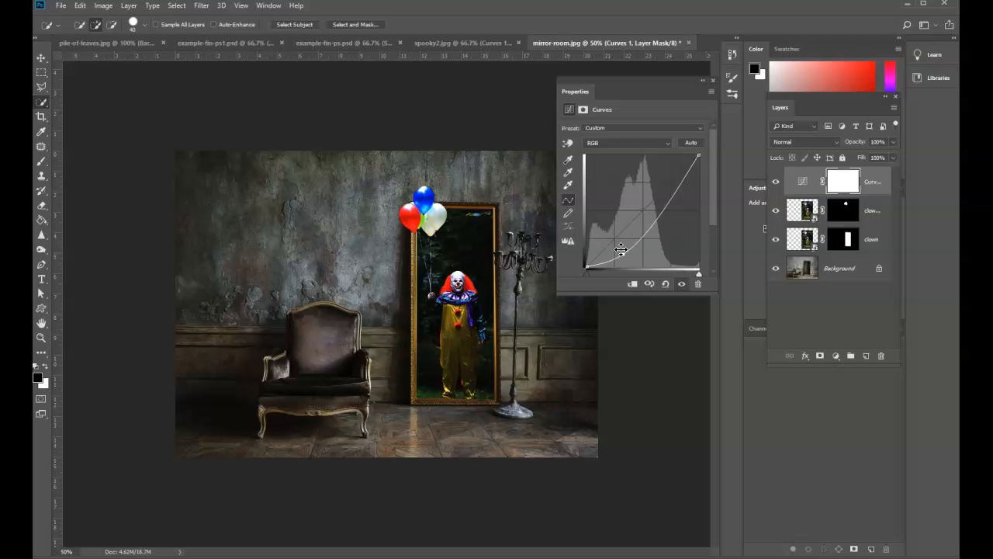
{"action": "left_click_drag", "start_coordinate": [621, 250], "coordinate": [623, 257]}
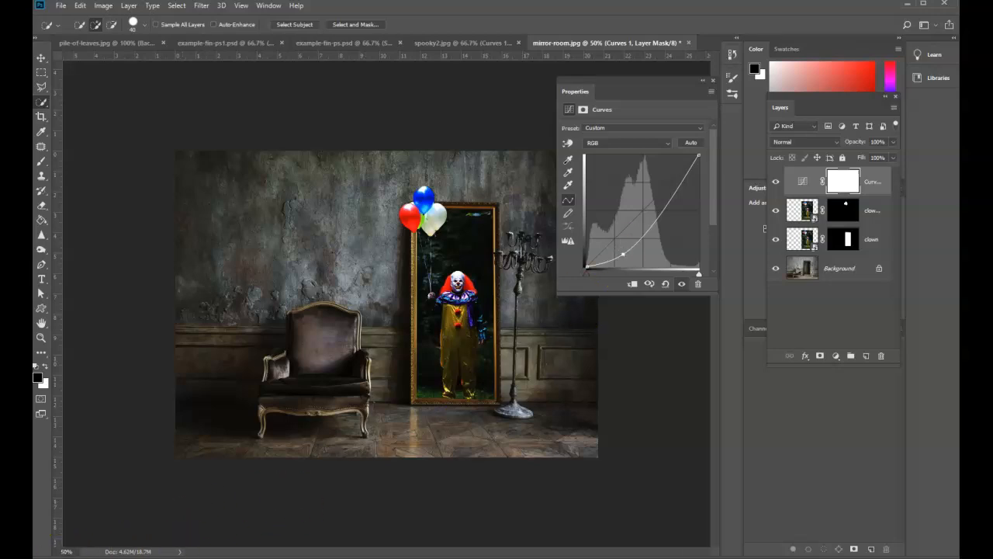